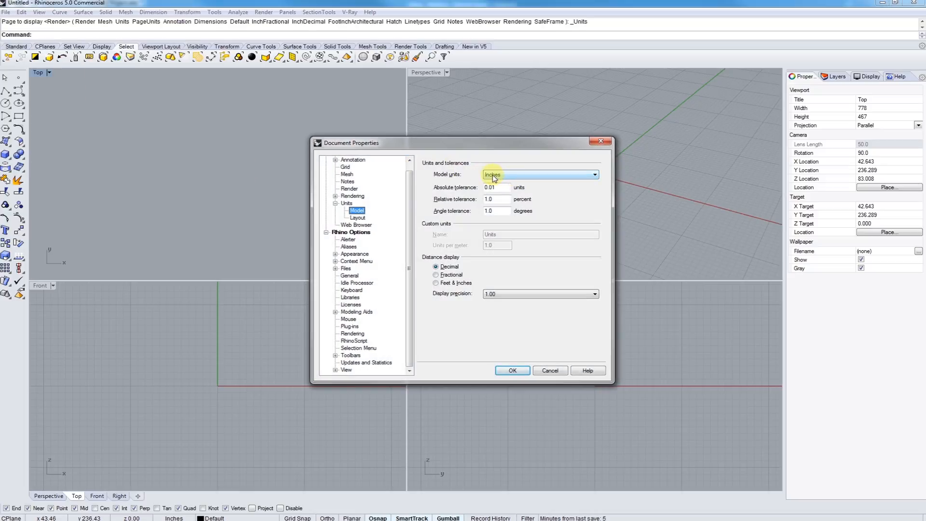
Choose Inches as the model units and confirm with OK.
{"action": "left_click", "coordinate": [513, 370]}
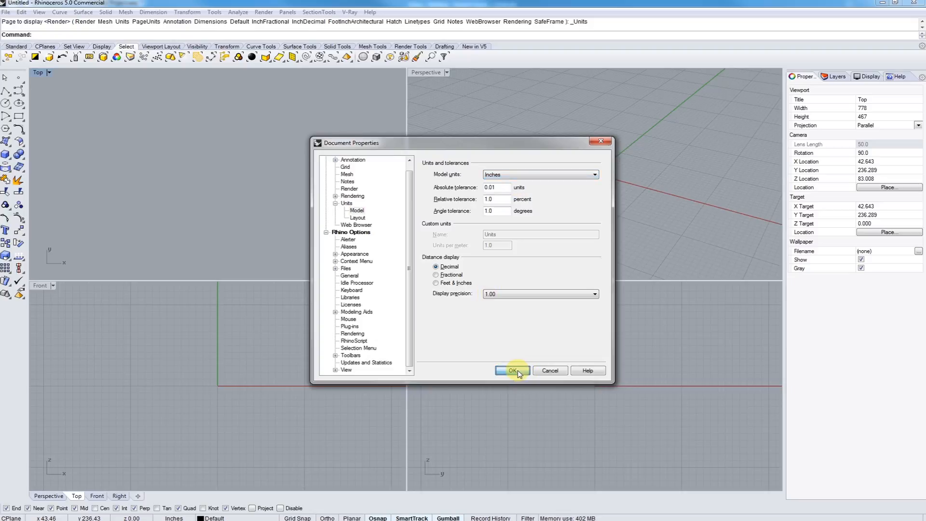
{"action": "left_click", "coordinate": [511, 370]}
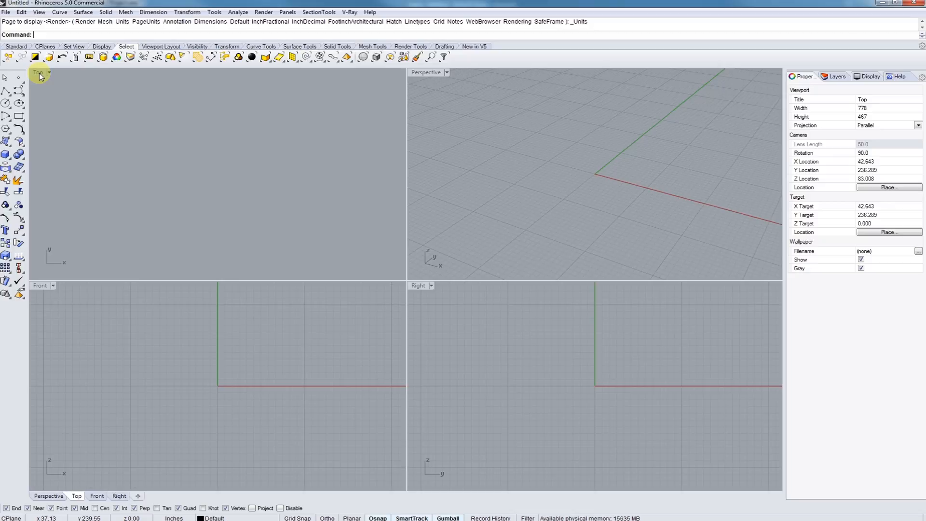
Maximize the Top view, draw a 1.5-inch polyline, and add a side line down from its left end.
{"action": "double_click", "coordinate": [38, 73]}
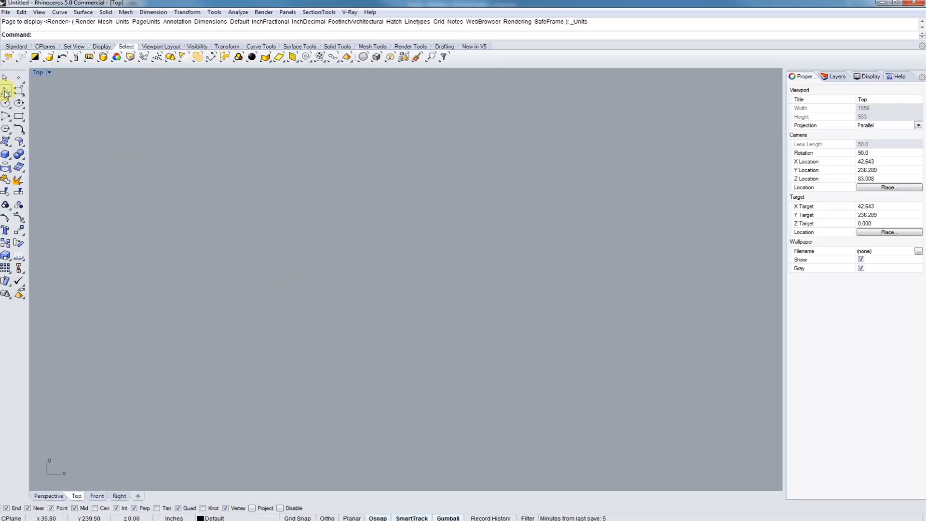
{"action": "left_click", "coordinate": [283, 157]}
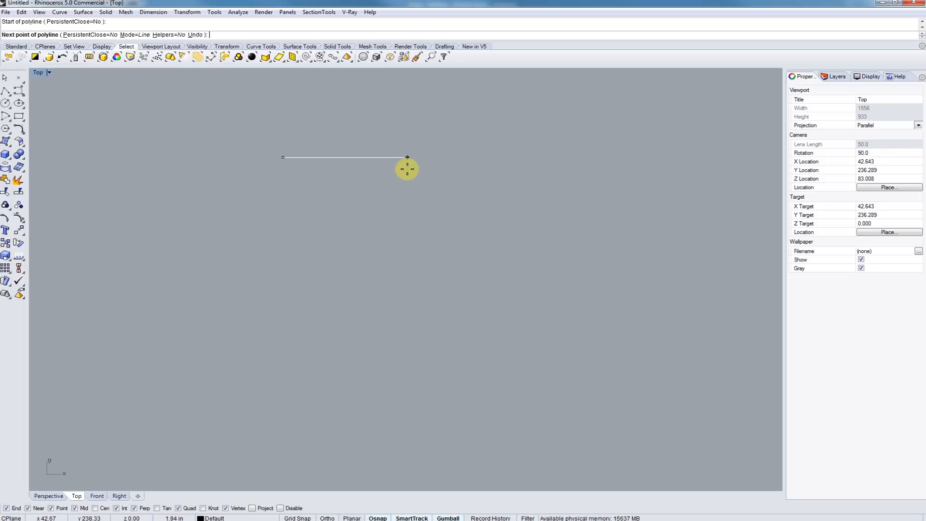
{"action": "type", "text": "1.5"}
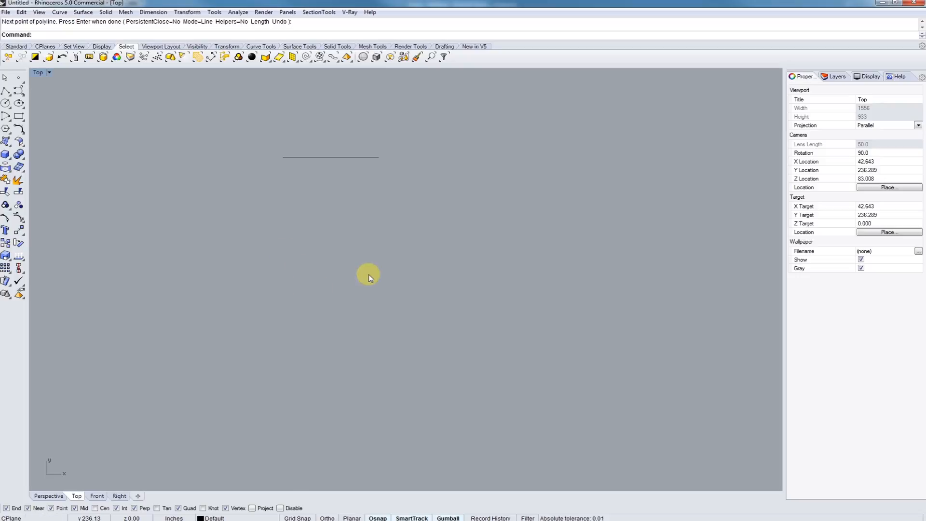
{"action": "mouse_move", "coordinate": [279, 163]}
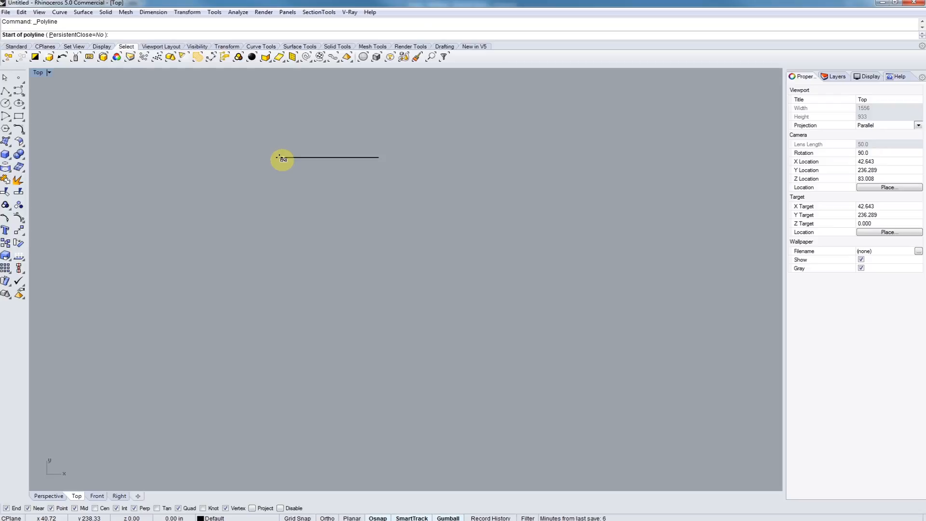
{"action": "left_click", "coordinate": [284, 323]}
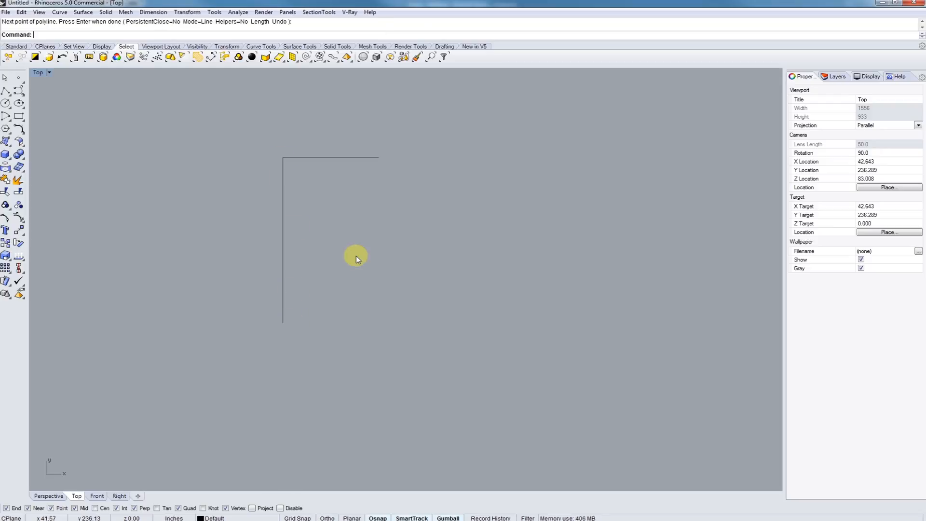
{"action": "left_click", "coordinate": [378, 327]}
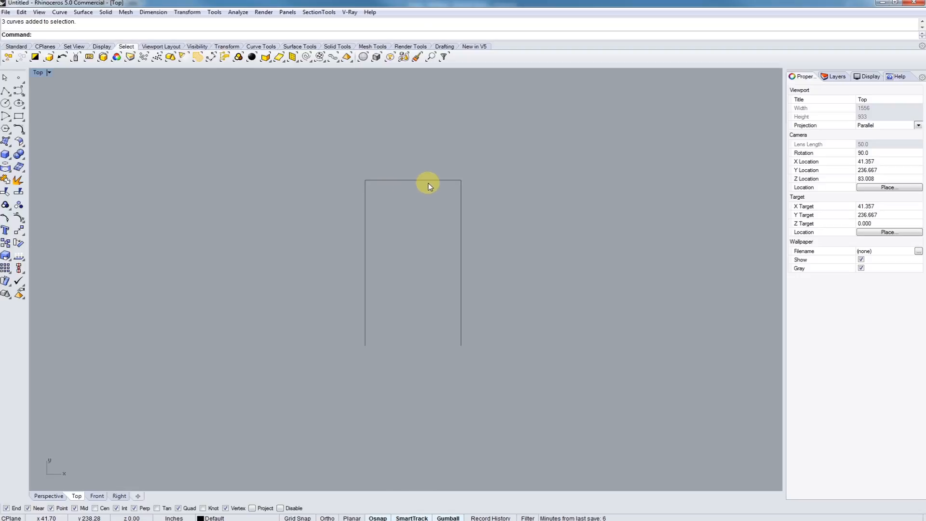
{"action": "mouse_move", "coordinate": [450, 183]}
{"action": "type", "text": "PictureFrame"}
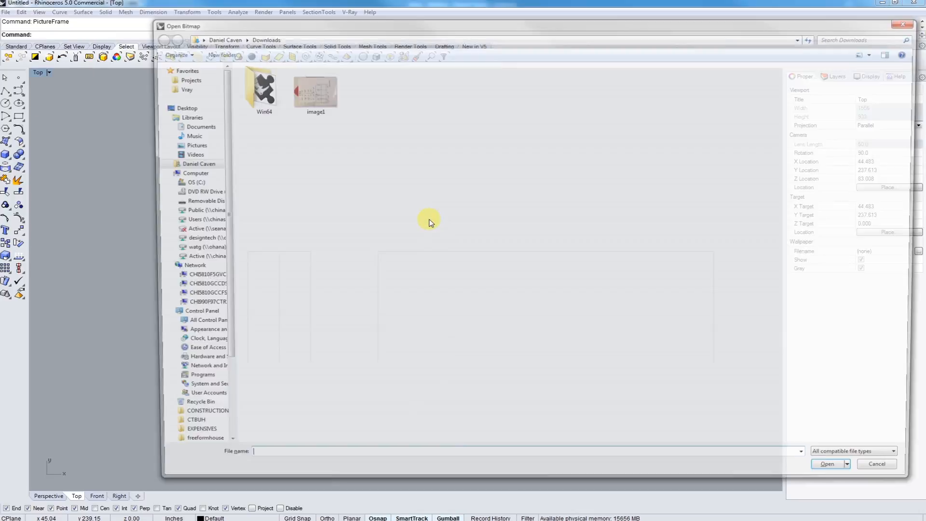
Pick the image1 sketch photo from Downloads for the picture frame.
{"action": "left_click", "coordinate": [829, 464]}
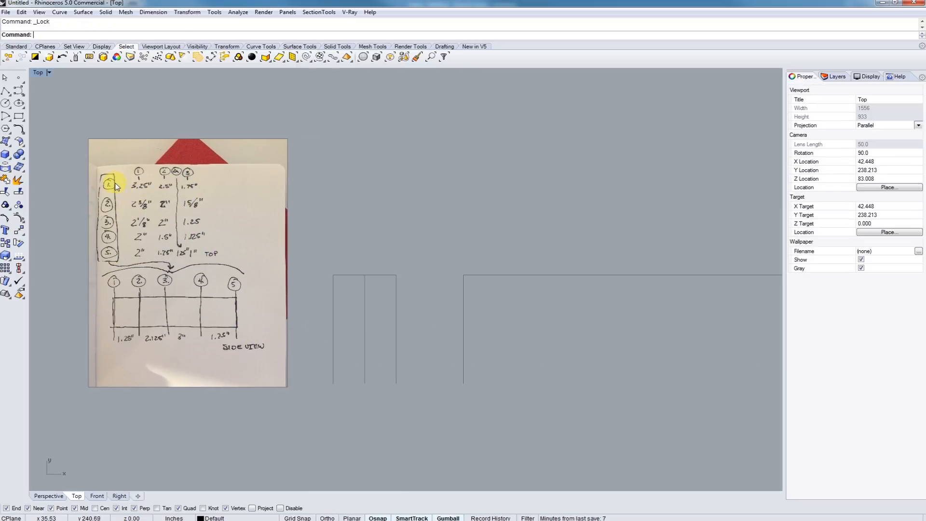
{"action": "mouse_move", "coordinate": [140, 306]}
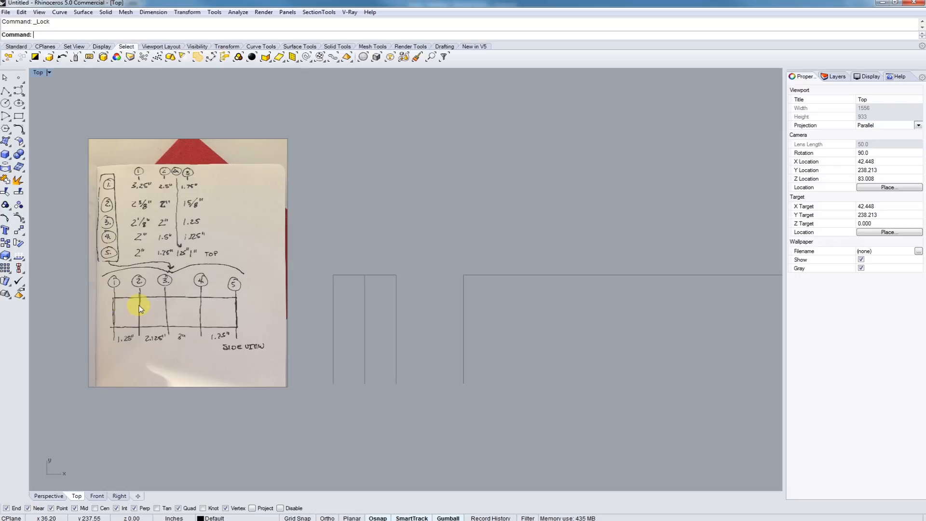
{"action": "mouse_move", "coordinate": [192, 192]}
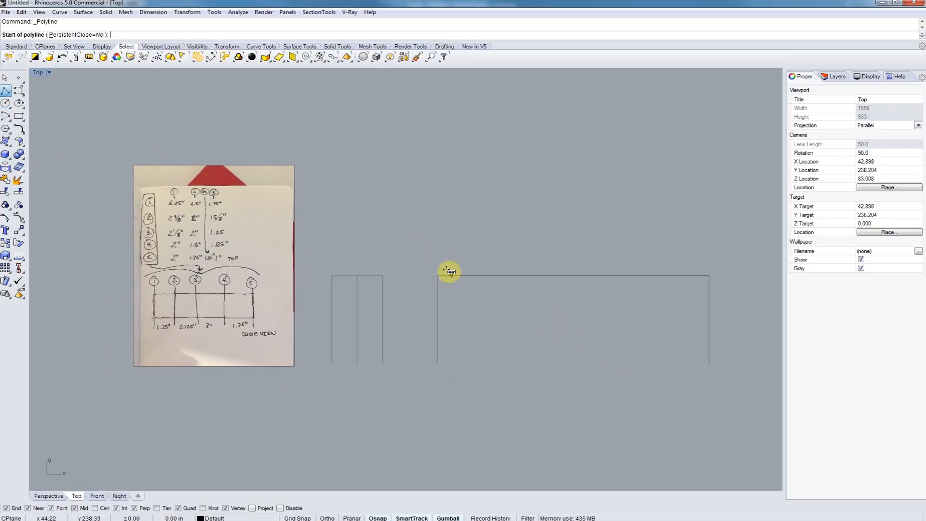
Add vertical divider lines in the wide outline at sketch spacings such as 2.125 inches.
{"action": "left_click", "coordinate": [449, 273]}
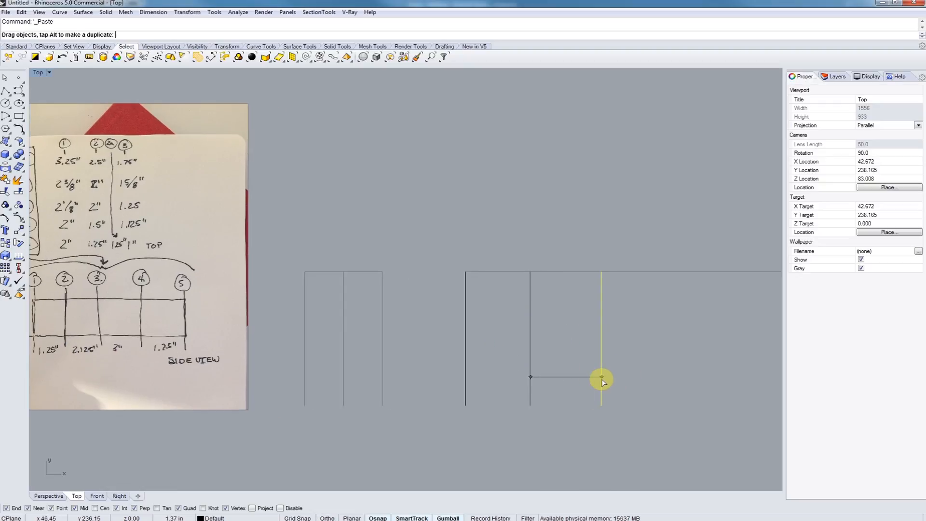
{"action": "type", "text": "2.125"}
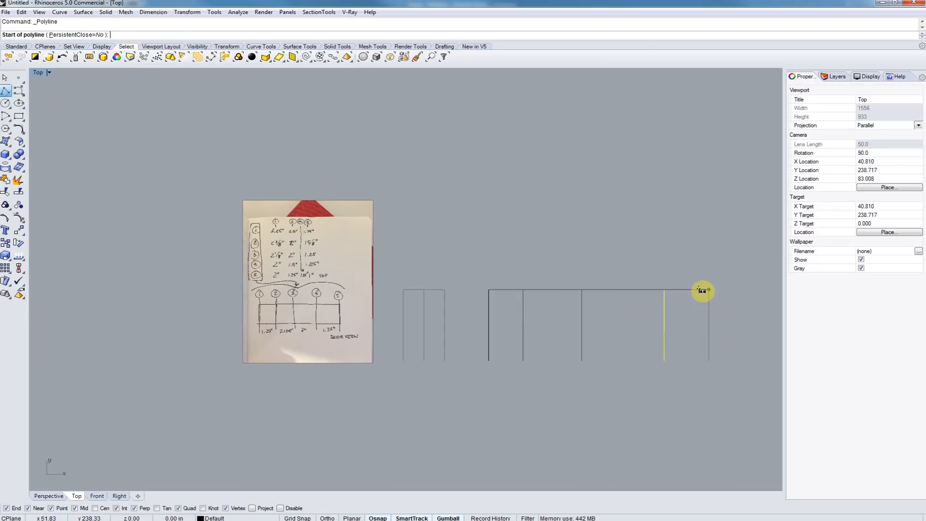
{"action": "left_click", "coordinate": [702, 290]}
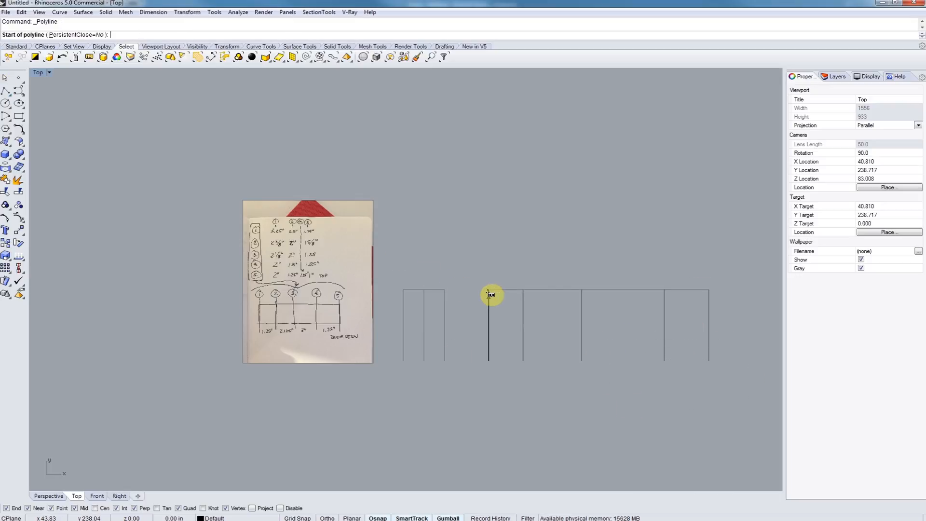
{"action": "left_click", "coordinate": [490, 295]}
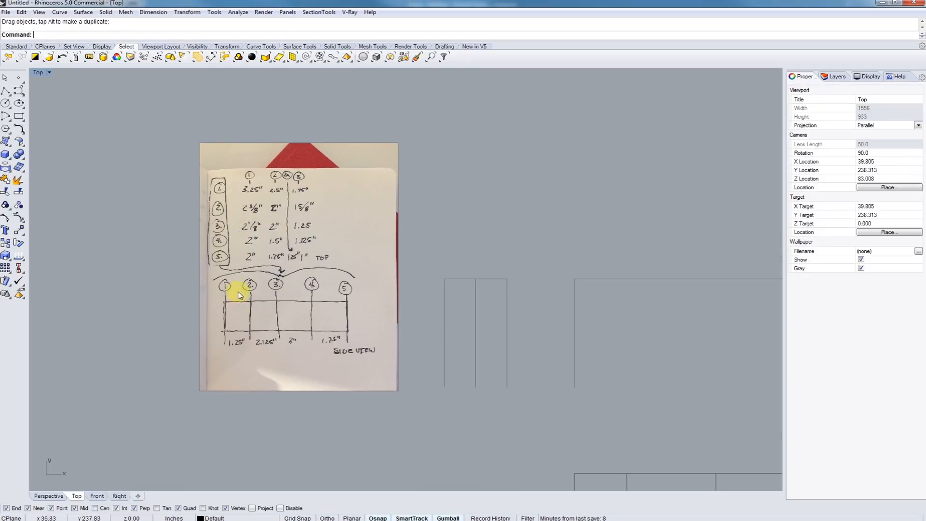
{"action": "mouse_move", "coordinate": [451, 302]}
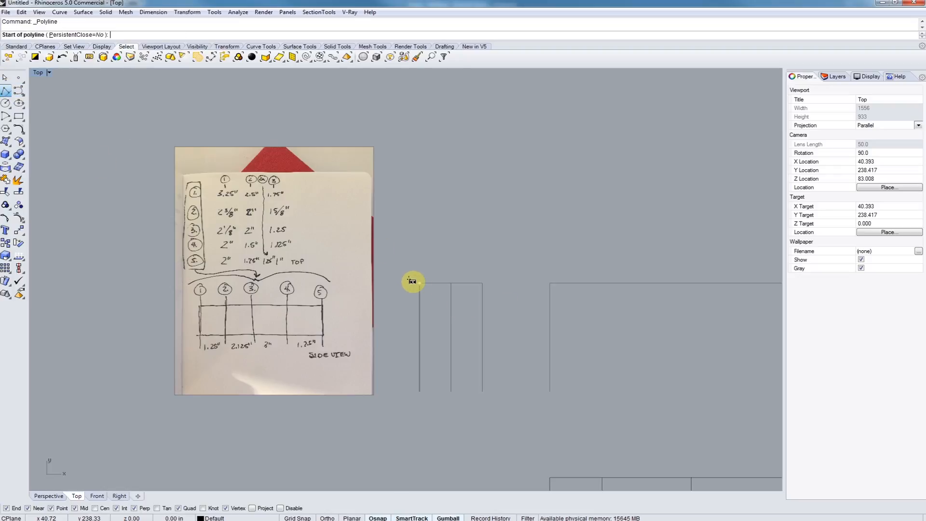
{"action": "left_click", "coordinate": [413, 282]}
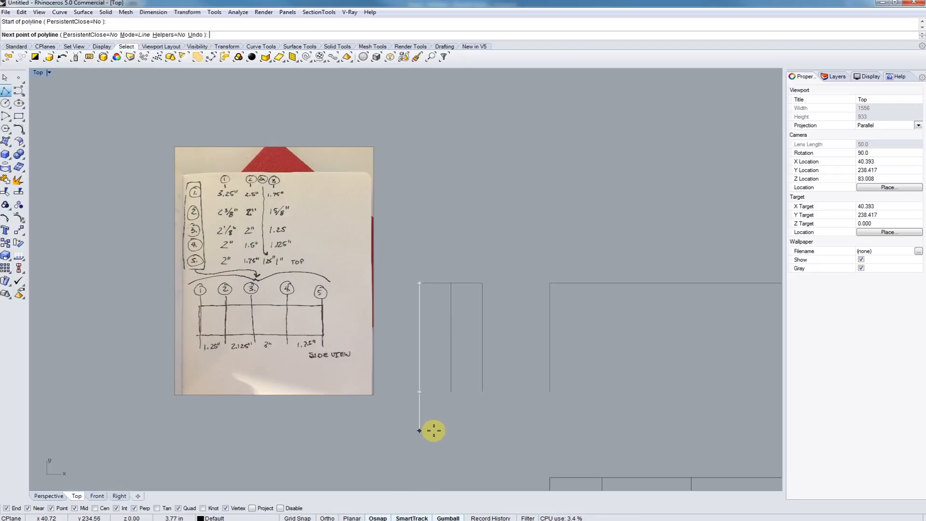
{"action": "type", "text": "3.25"}
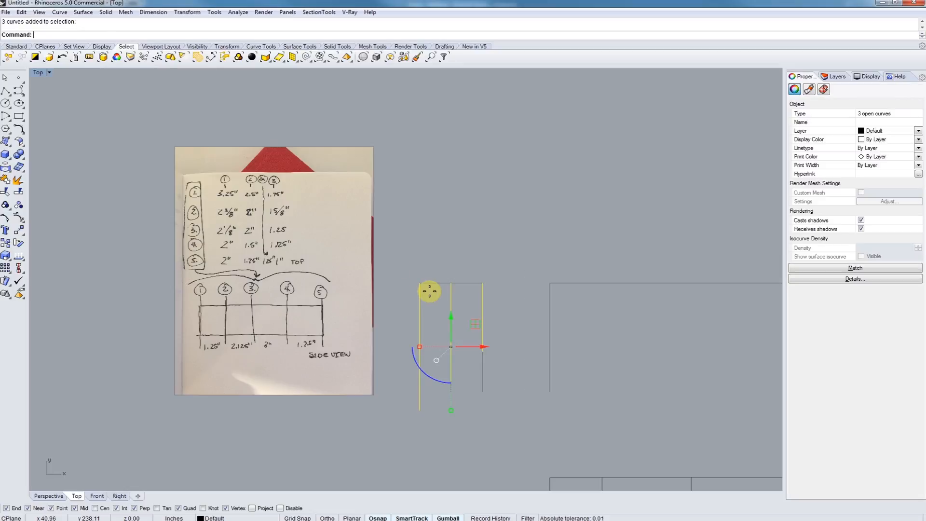
{"action": "left_click", "coordinate": [450, 287]}
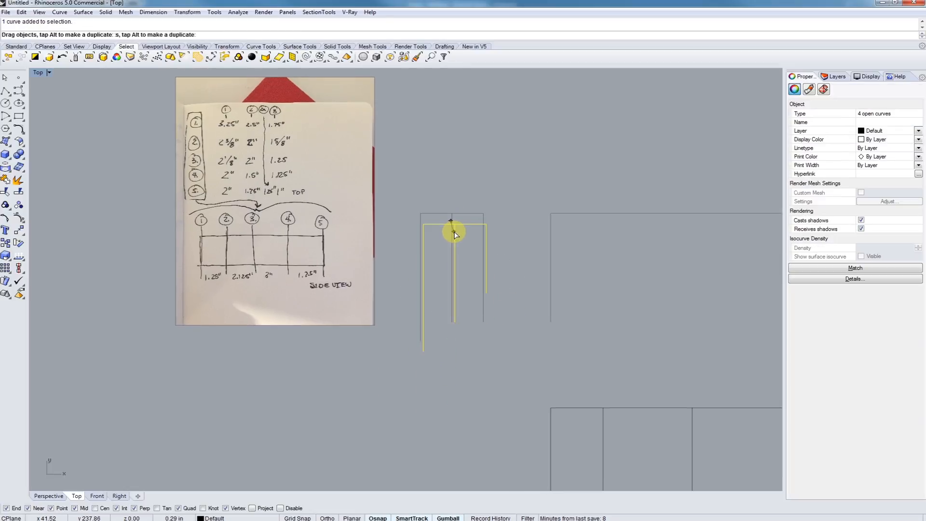
{"action": "left_click_drag", "start_coordinate": [453, 232], "coordinate": [510, 352]}
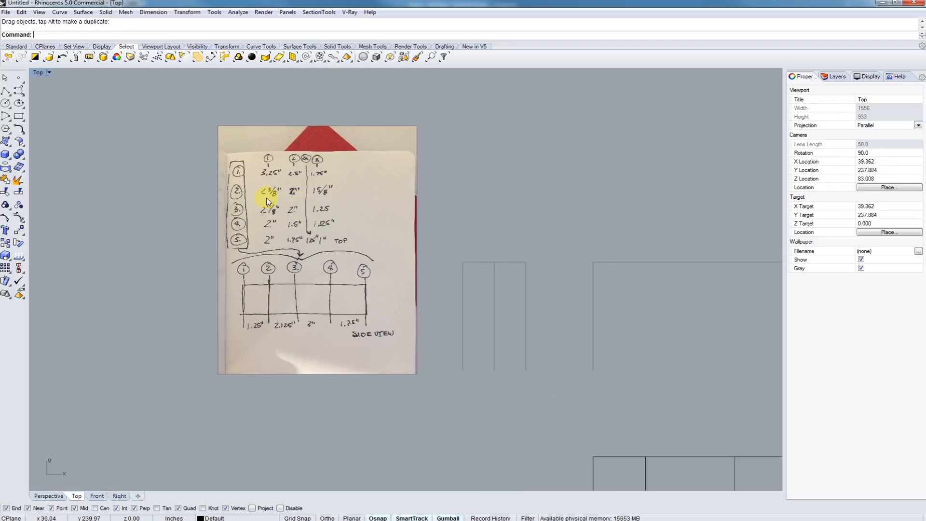
{"action": "left_click", "coordinate": [462, 263]}
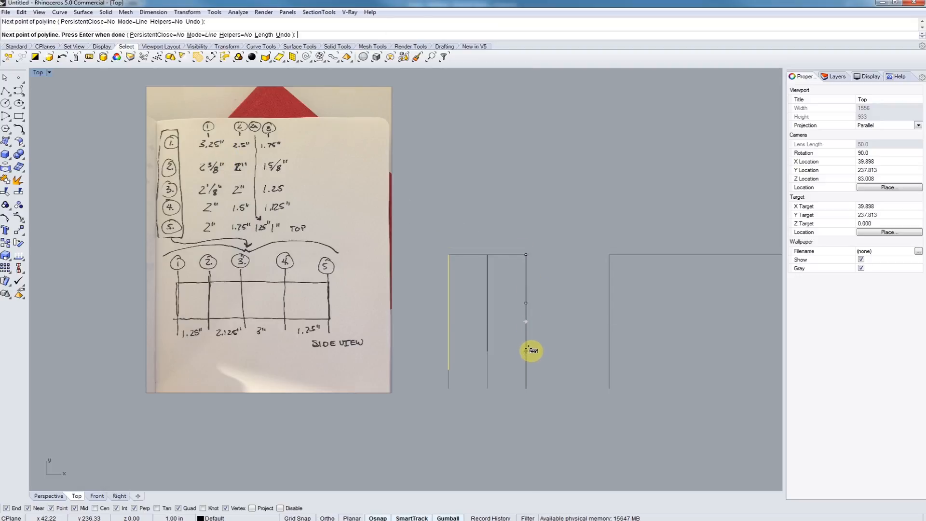
{"action": "type", "text": "5/8"}
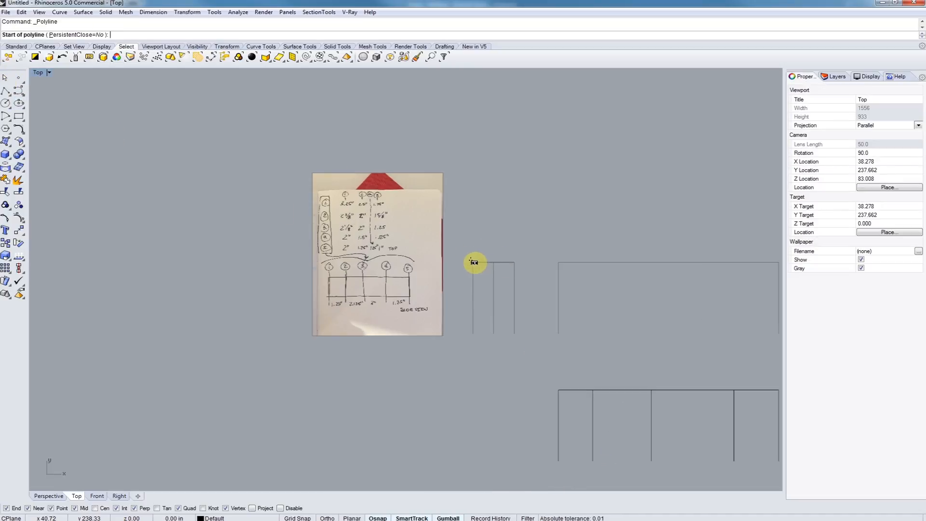
Draw lines from the narrow outline's corners, including a one-inch line running downward.
{"action": "left_click", "coordinate": [473, 261]}
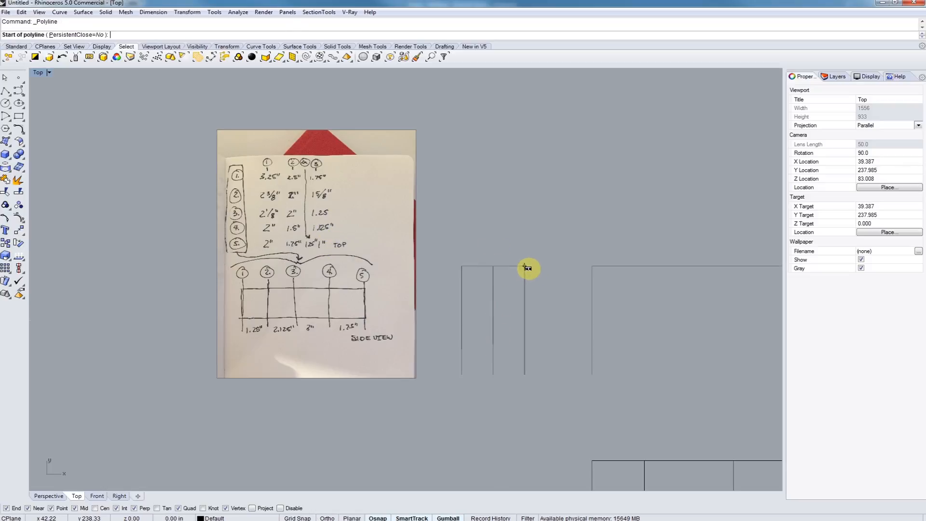
{"action": "left_click", "coordinate": [525, 267]}
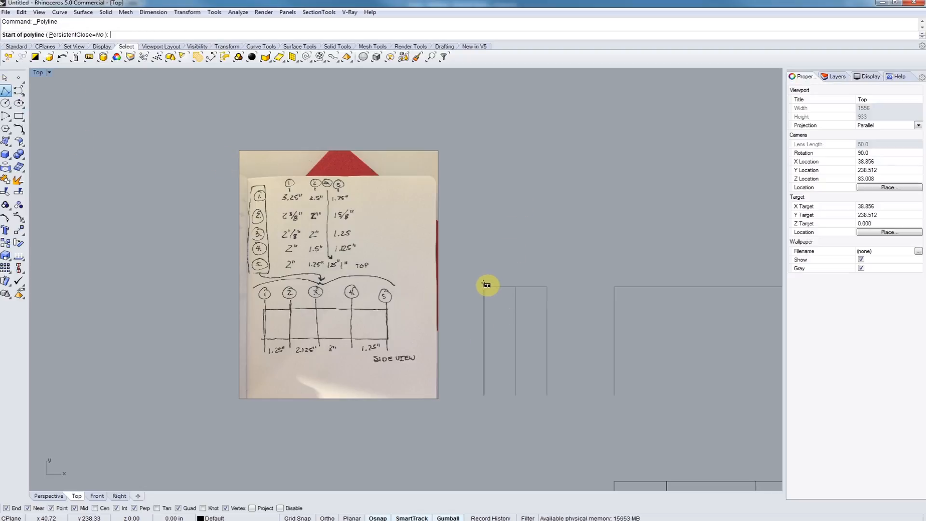
{"action": "left_click", "coordinate": [484, 286]}
{"action": "type", "text": "1"}
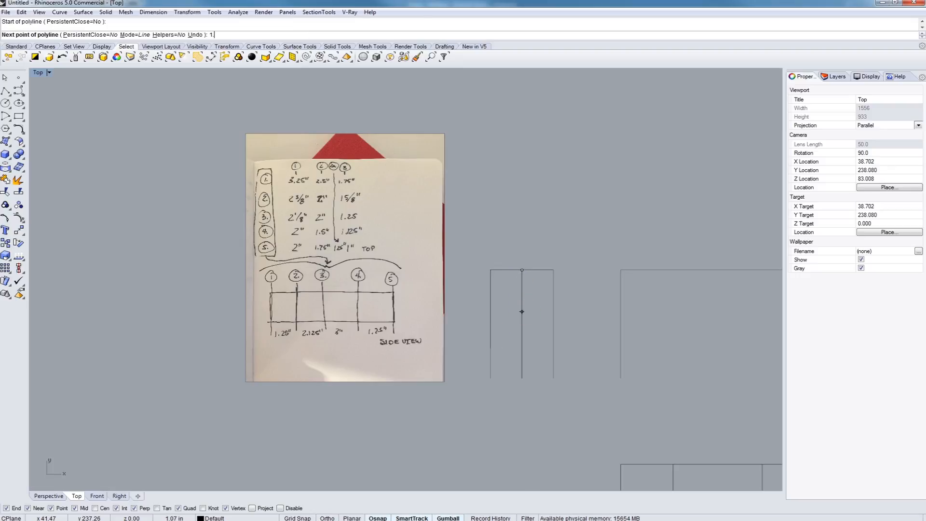
{"action": "left_click", "coordinate": [522, 335]}
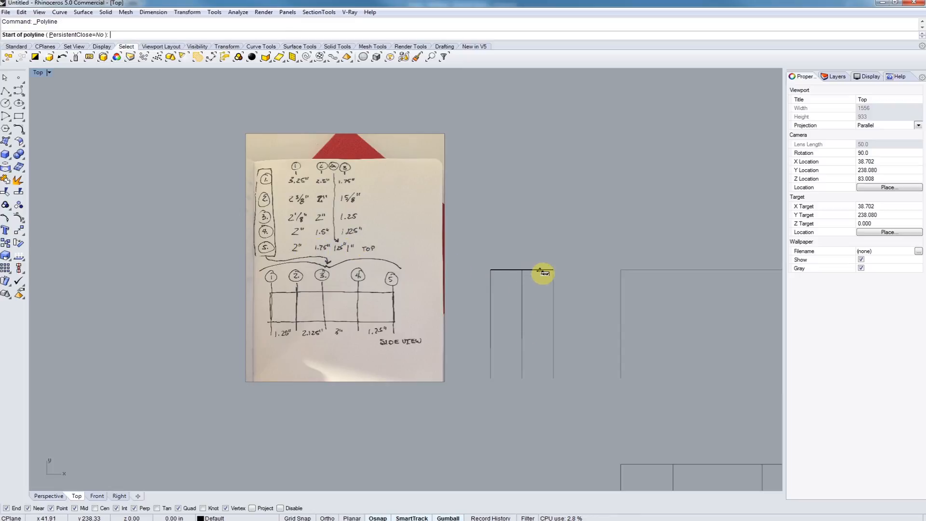
{"action": "left_click", "coordinate": [552, 270]}
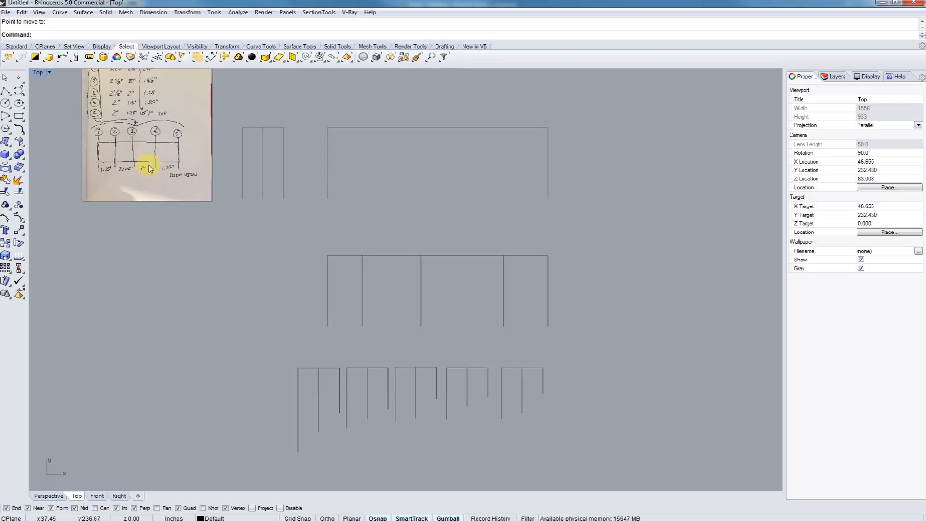
{"action": "mouse_move", "coordinate": [18, 92]}
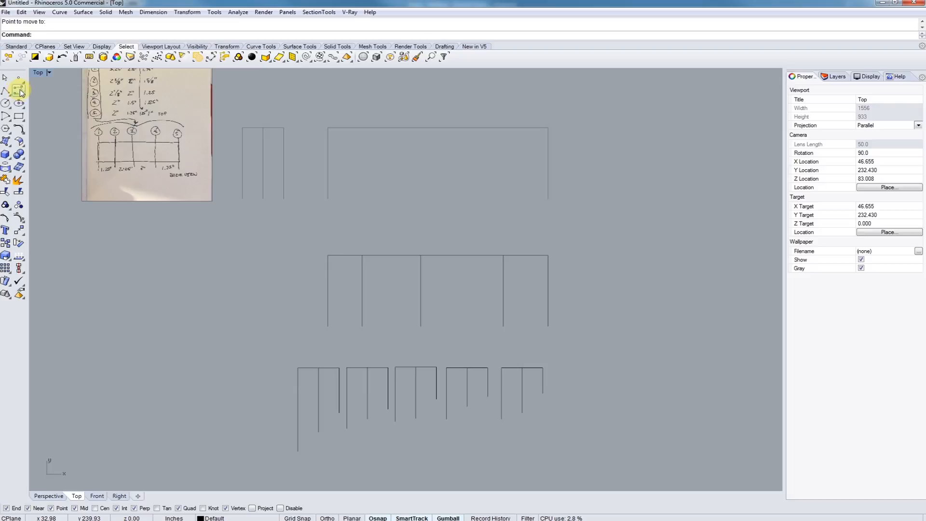
{"action": "mouse_move", "coordinate": [16, 89]}
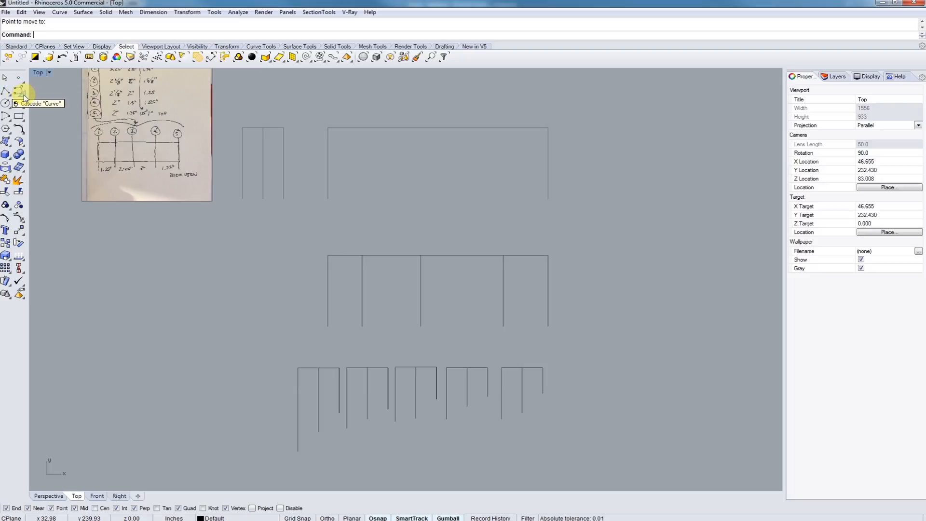
Start an Interpolate Points curve and place the first point of a profile.
{"action": "left_click", "coordinate": [18, 89]}
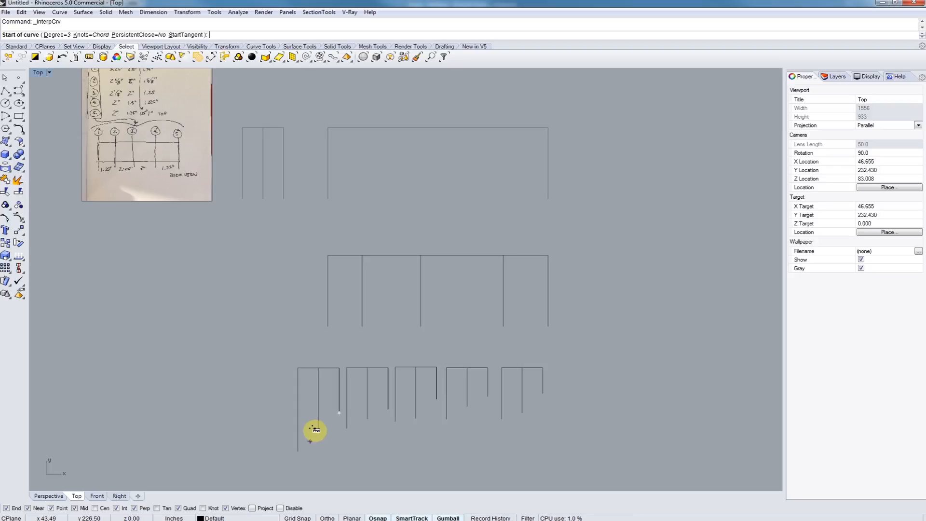
{"action": "left_click", "coordinate": [310, 441]}
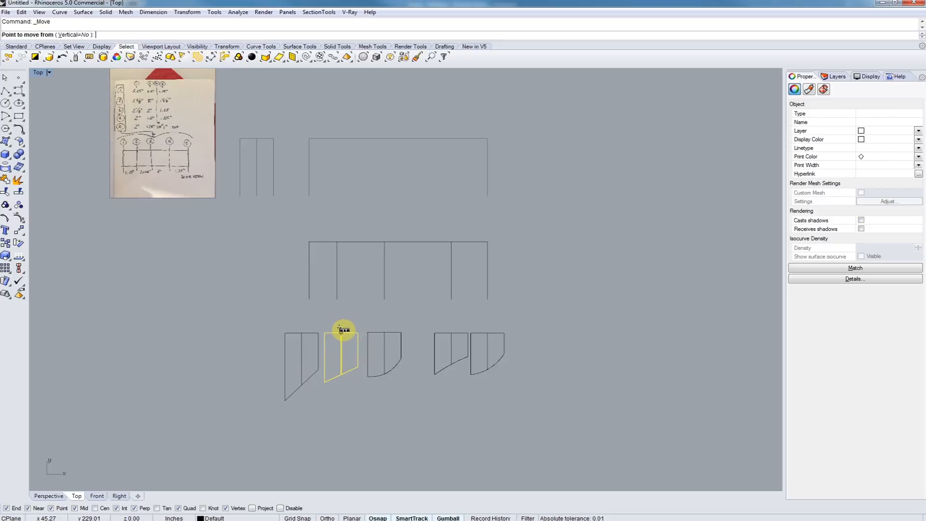
Pick the base point for moving a cross-section profile.
{"action": "left_click", "coordinate": [342, 329]}
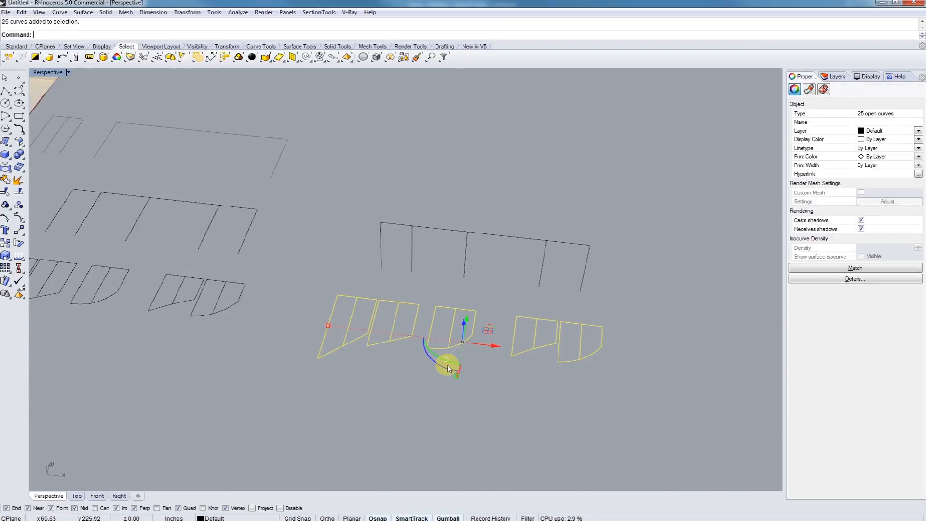
Rotate the copied profiles 90° upright using the Gumball rotation arc.
{"action": "left_click_drag", "start_coordinate": [445, 363], "coordinate": [440, 327]}
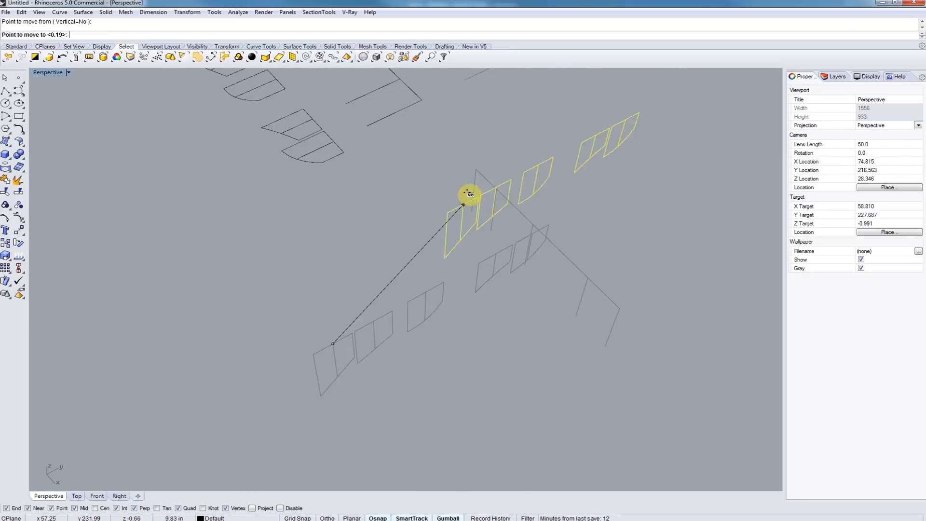
Drop the upright profiles onto their guide-line stations and run Unlock.
{"action": "left_click", "coordinate": [413, 258]}
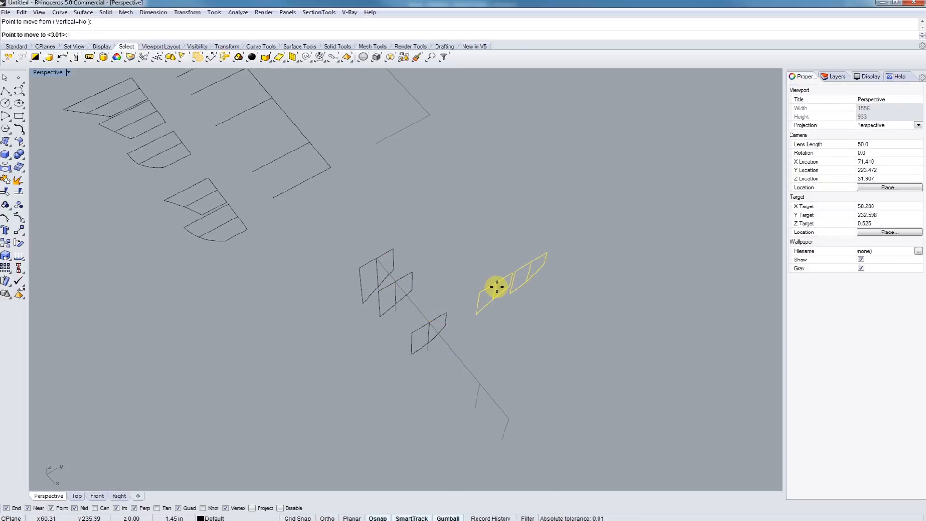
{"action": "left_click_drag", "start_coordinate": [496, 287], "coordinate": [420, 384]}
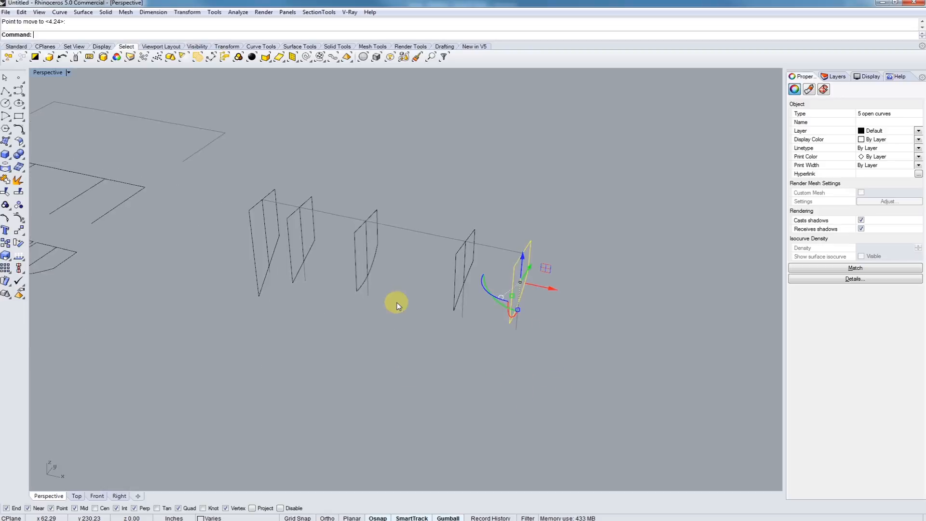
{"action": "type", "text": "Unlo"}
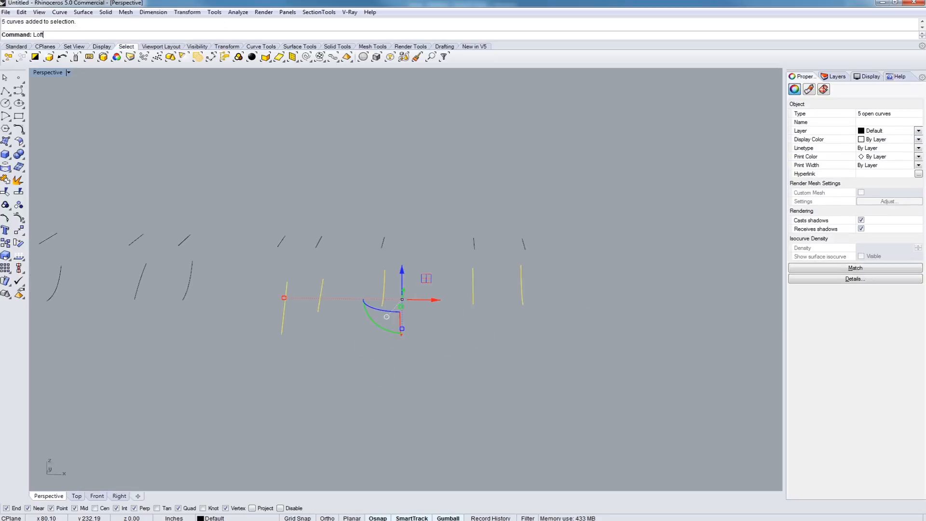
Loft the five selected profiles using the Normal loft style.
{"action": "key", "text": "Enter"}
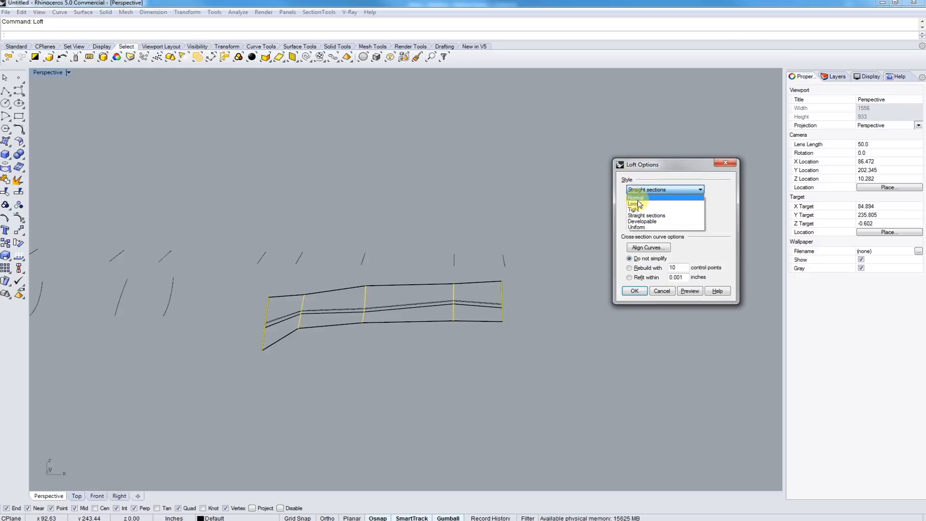
{"action": "mouse_move", "coordinate": [639, 197]}
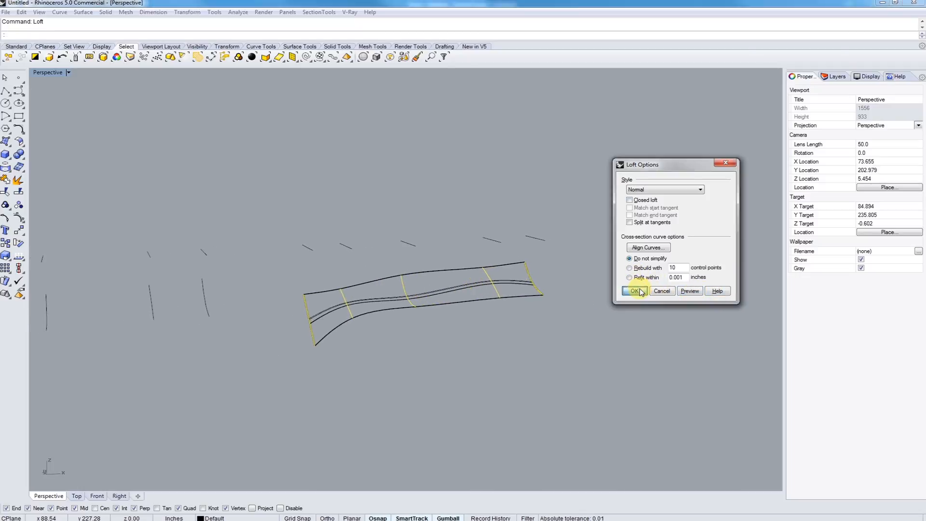
{"action": "left_click", "coordinate": [635, 291]}
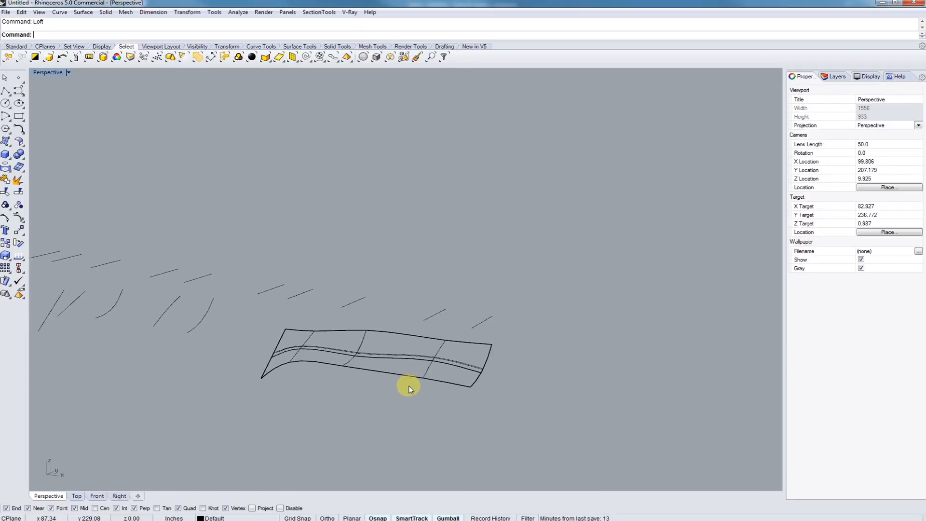
{"action": "left_click", "coordinate": [61, 73]}
{"action": "type", "text": "Loft"}
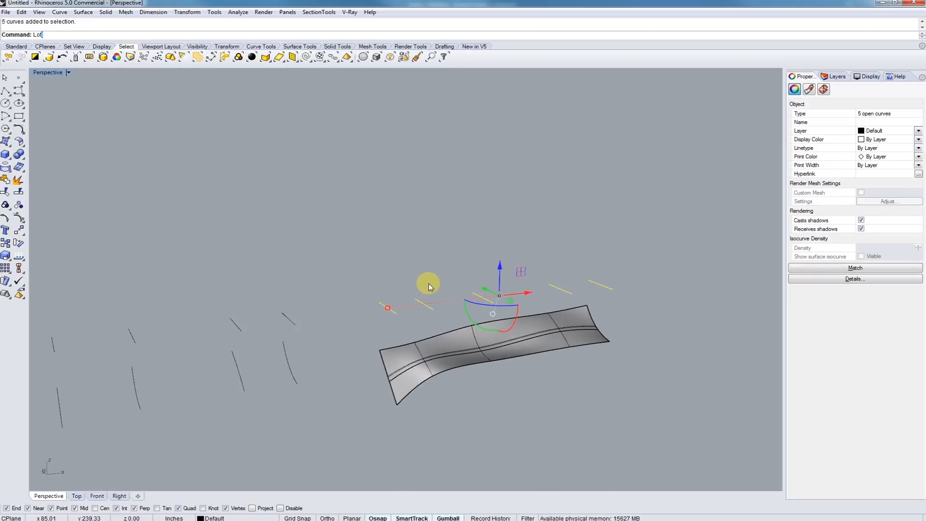
Loft the top edge curves, then loft the side curves, picking 'curve' in the Selection Menu.
{"action": "key", "text": "Enter"}
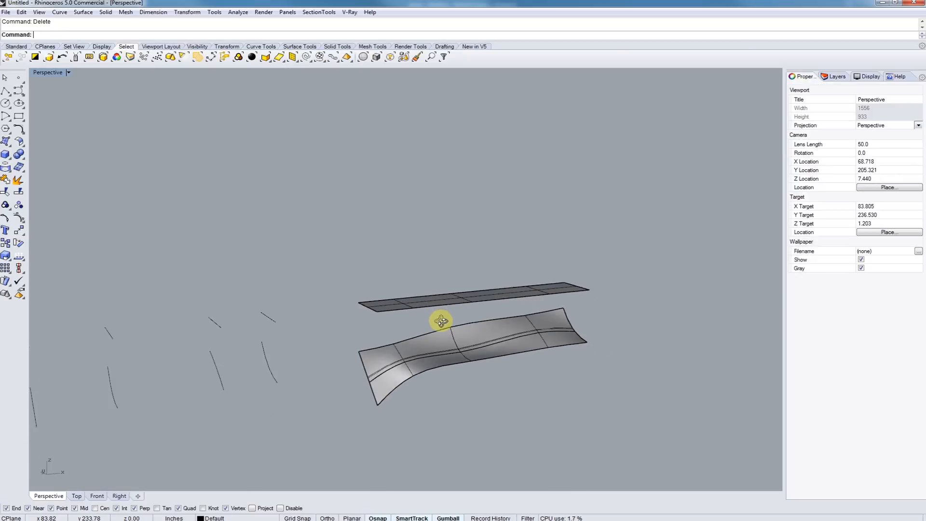
{"action": "type", "text": "Loft"}
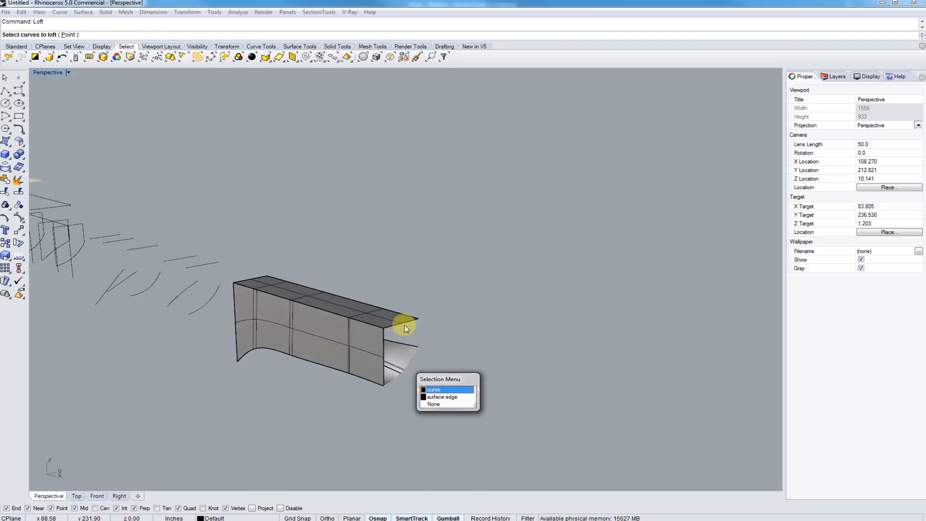
{"action": "left_click", "coordinate": [443, 396]}
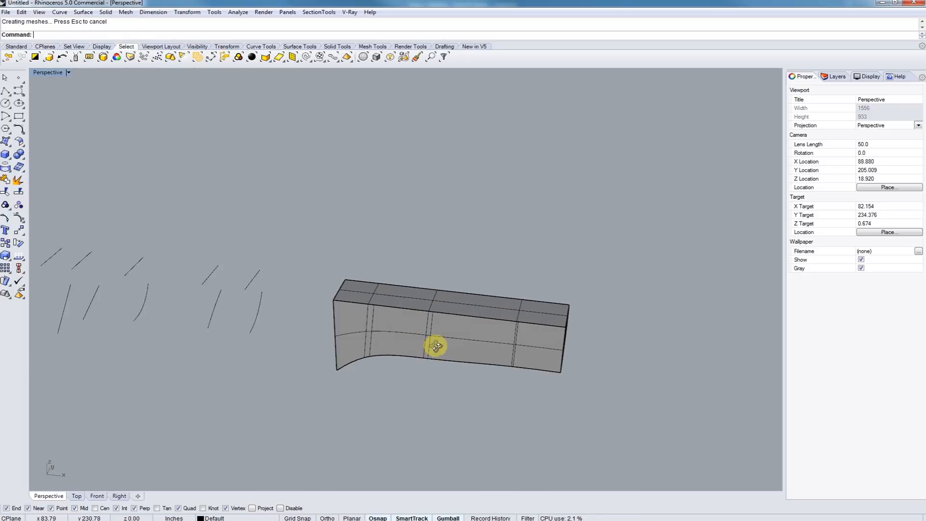
{"action": "left_click", "coordinate": [437, 347]}
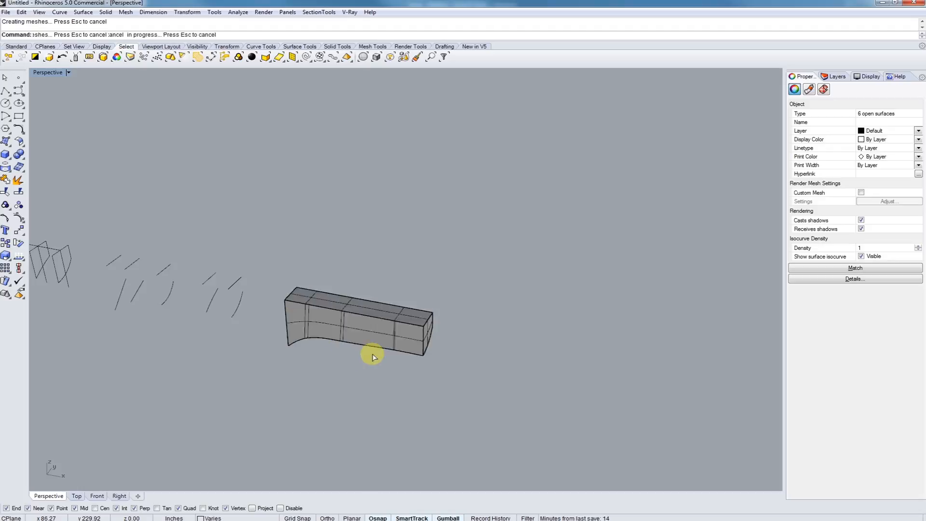
{"action": "left_click_drag", "start_coordinate": [372, 357], "coordinate": [232, 225]}
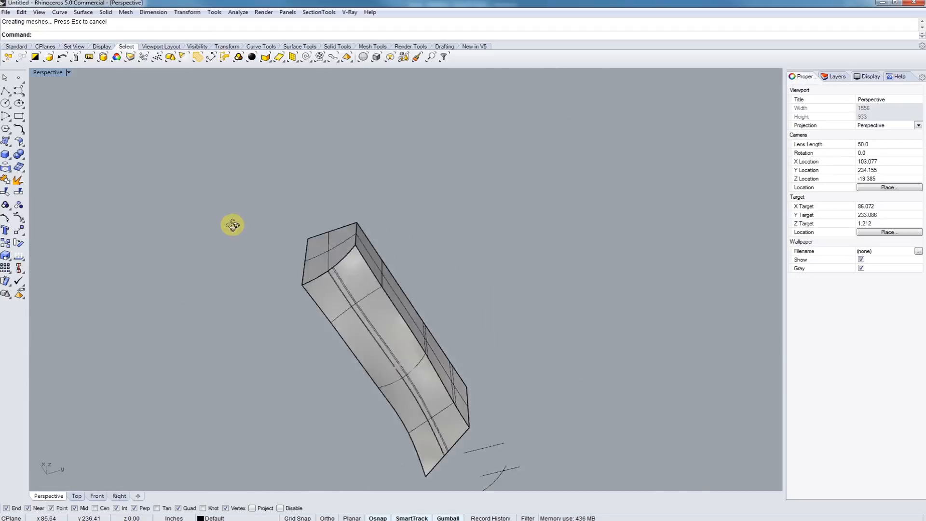
{"action": "left_click_drag", "start_coordinate": [232, 226], "coordinate": [461, 251]}
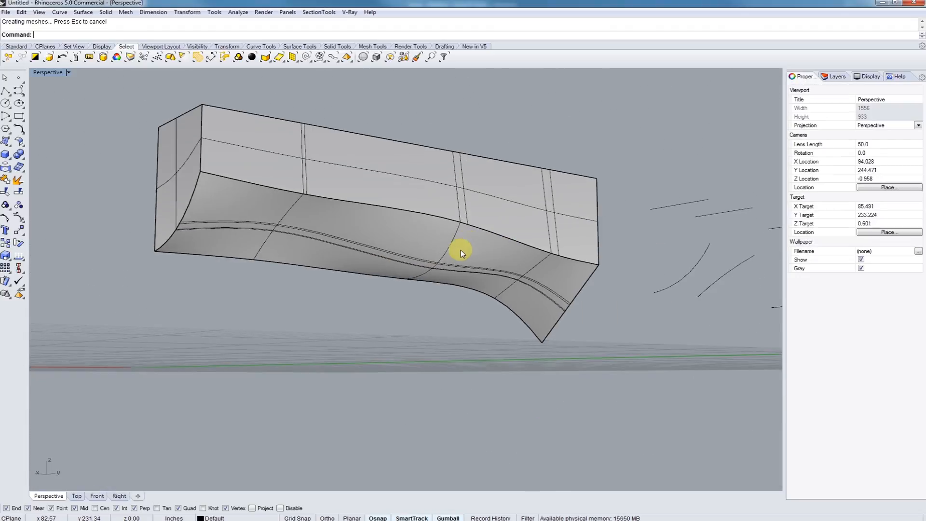
{"action": "left_click_drag", "start_coordinate": [460, 255], "coordinate": [478, 245]}
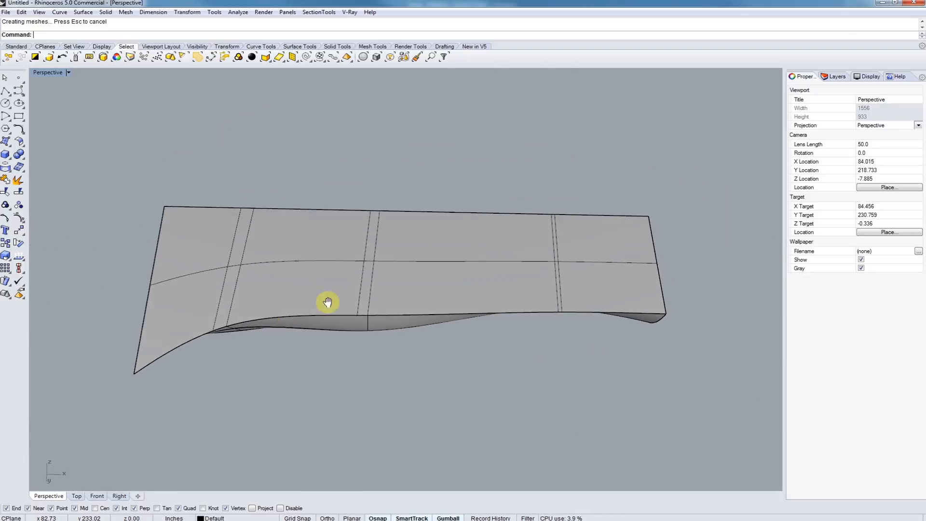
{"action": "left_click_drag", "start_coordinate": [328, 302], "coordinate": [502, 314]}
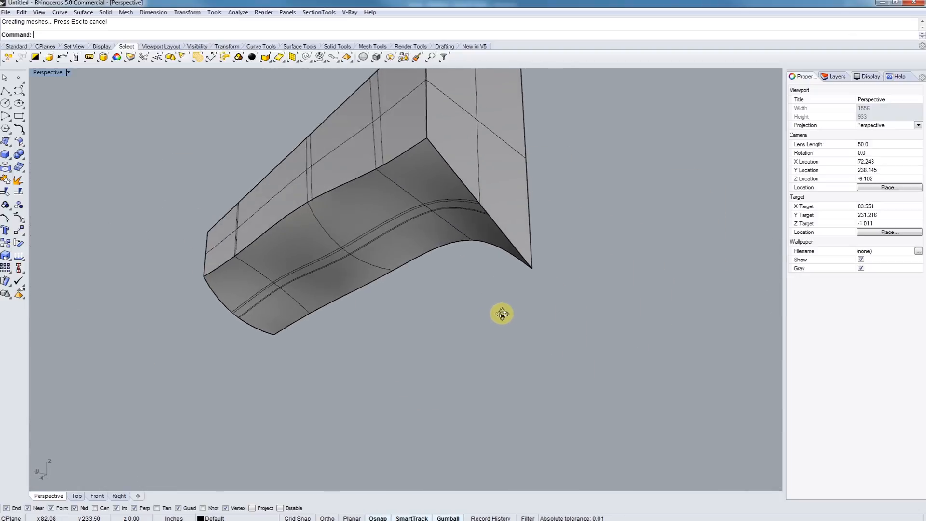
{"action": "left_click_drag", "start_coordinate": [502, 313], "coordinate": [371, 356]}
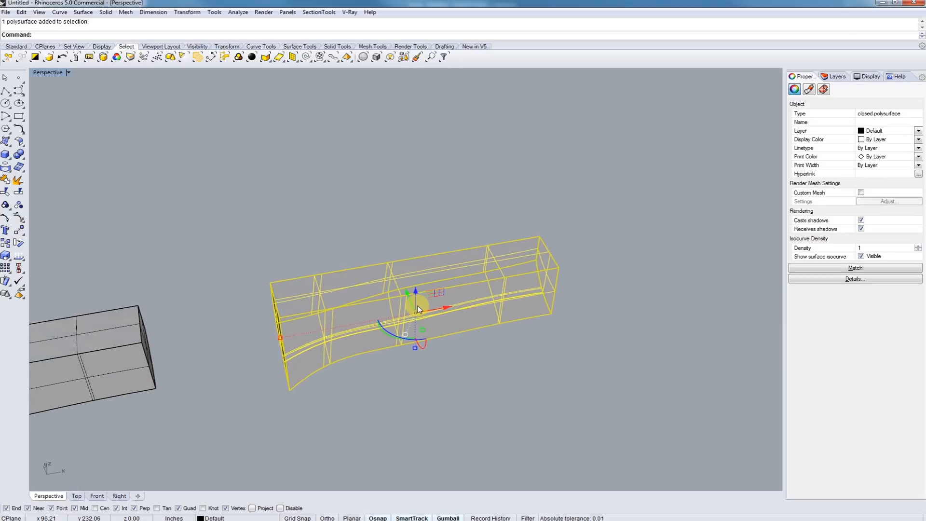
Contour the lofted piece with a 0.25-inch spacing.
{"action": "type", "text": "Contour"}
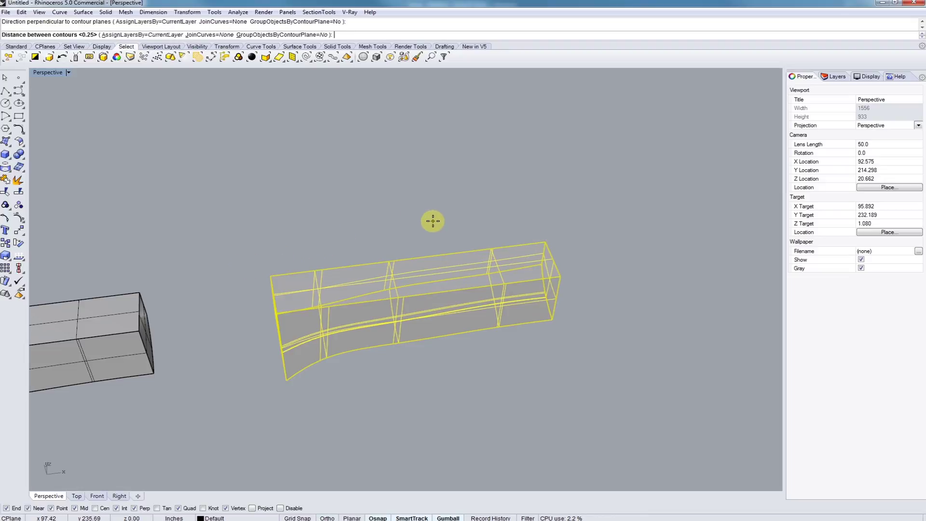
{"action": "mouse_move", "coordinate": [246, 172]}
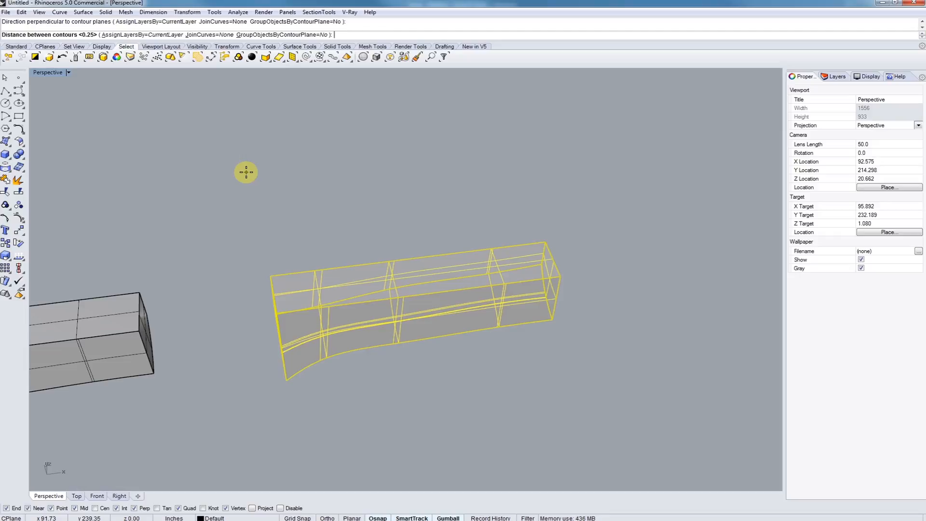
{"action": "type", "text": ".25"}
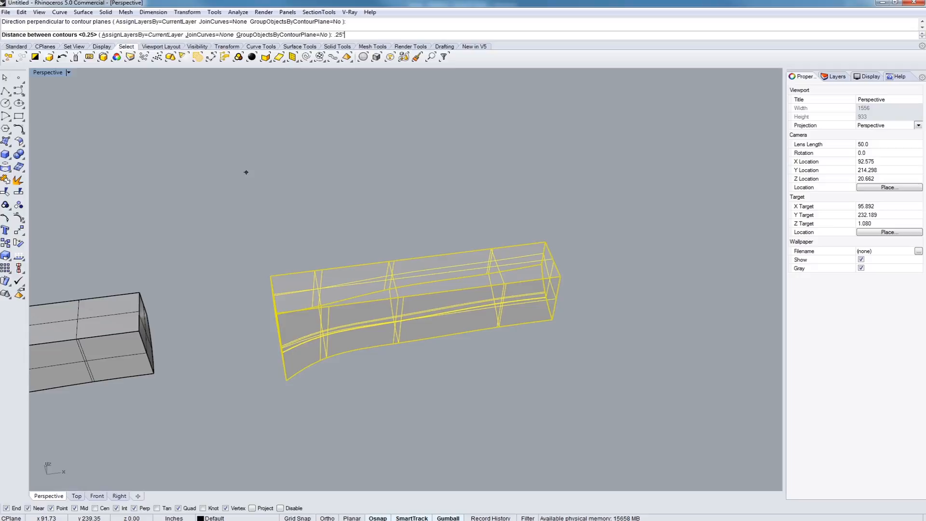
{"action": "key", "text": "Enter"}
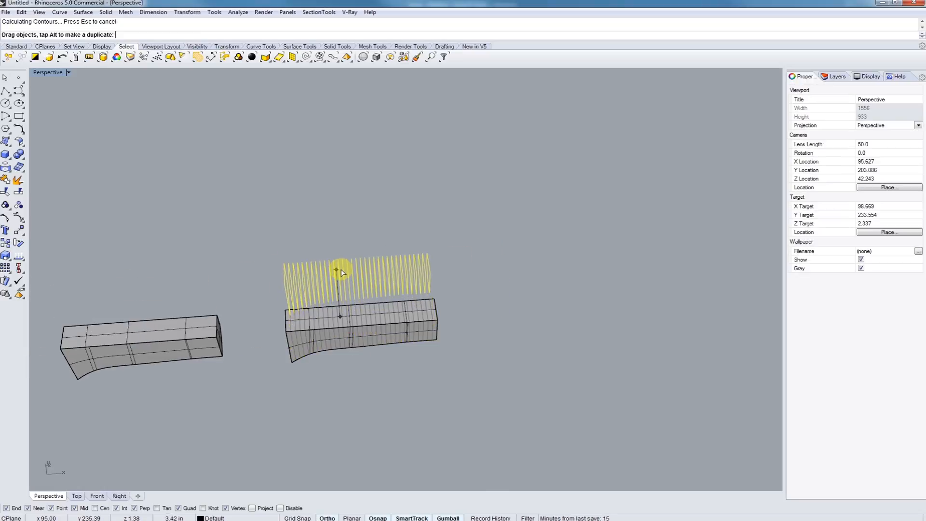
Place slices beside the block, set contour base point and direction, then delete the solid.
{"action": "left_click_drag", "start_coordinate": [342, 273], "coordinate": [509, 298]}
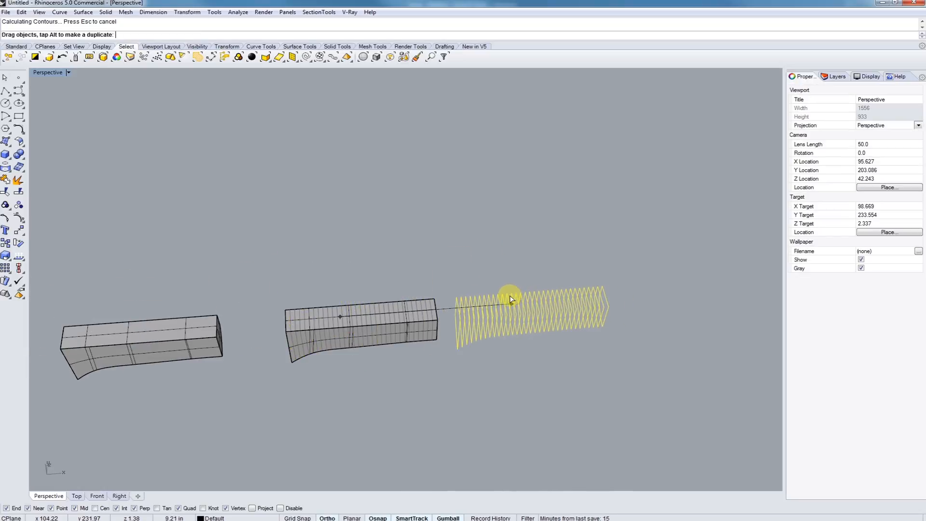
{"action": "left_click", "coordinate": [360, 328]}
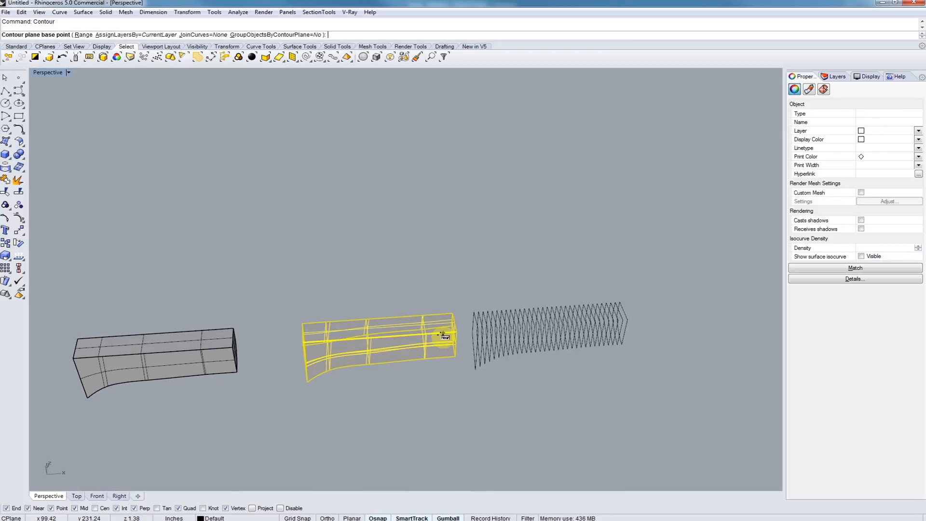
{"action": "left_click", "coordinate": [442, 336]}
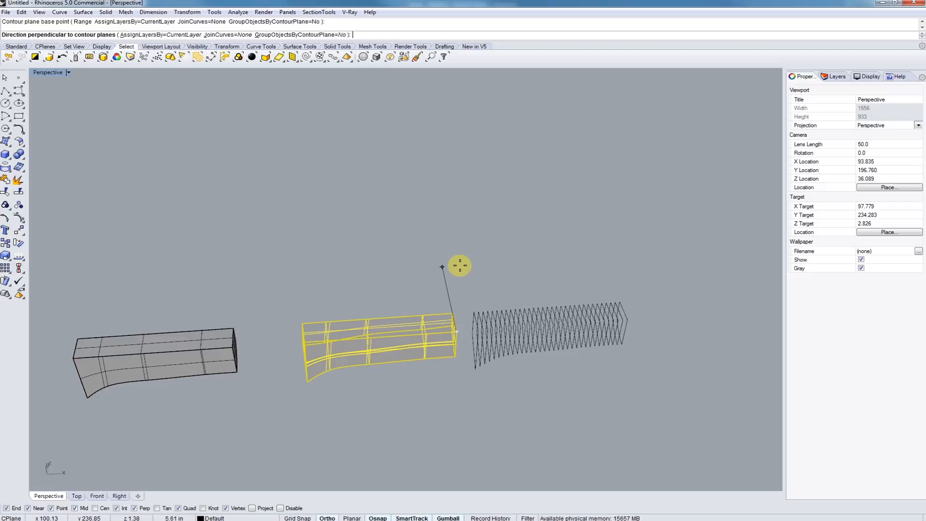
{"action": "left_click", "coordinate": [440, 267]}
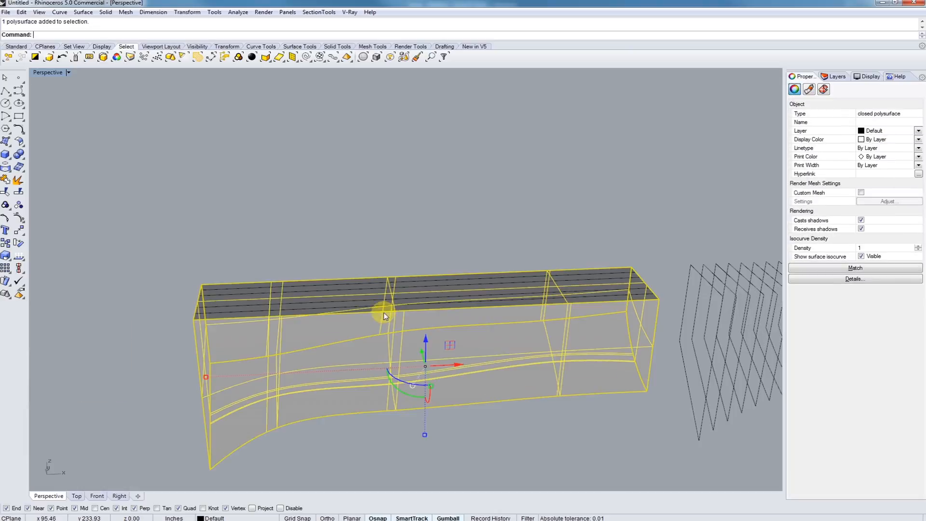
{"action": "key", "text": "Delete"}
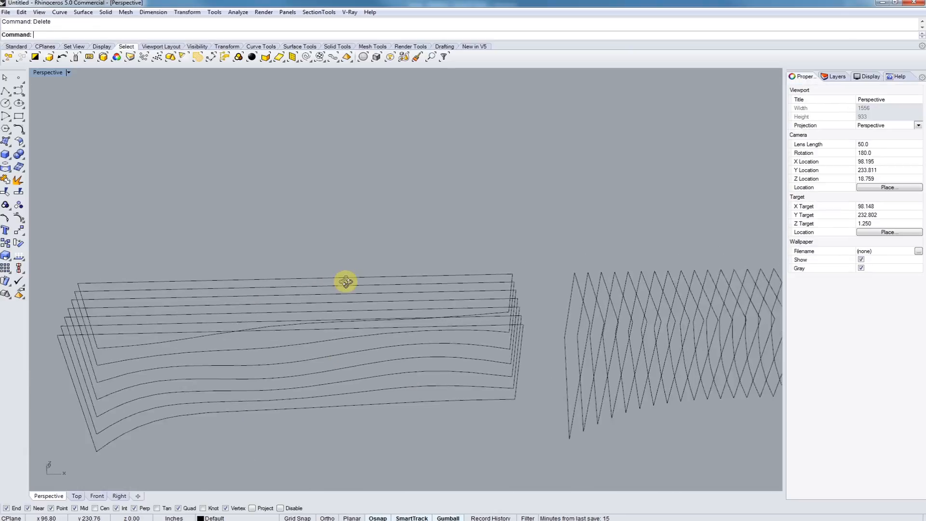
Bring both contour curve sets into view and extrude them into thick slices.
{"action": "left_click_drag", "start_coordinate": [345, 282], "coordinate": [379, 346]}
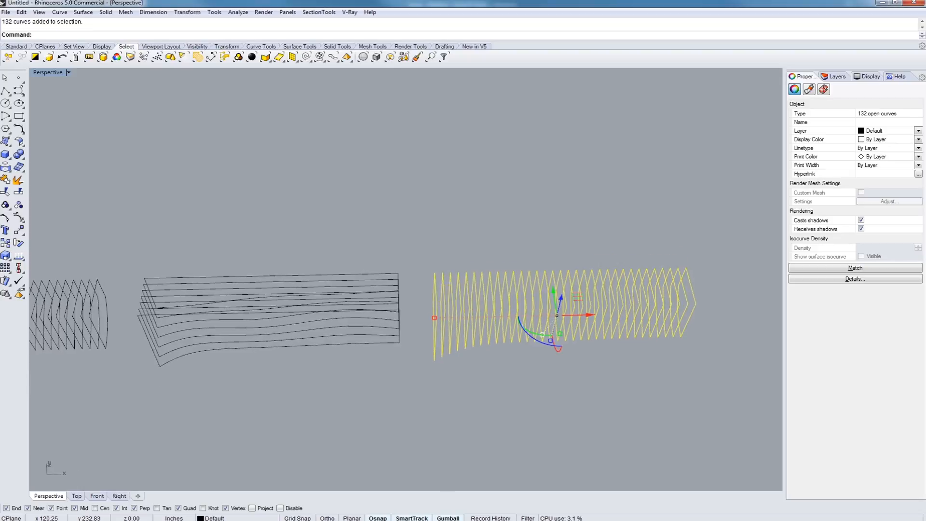
{"action": "type", "text": "Extrude"}
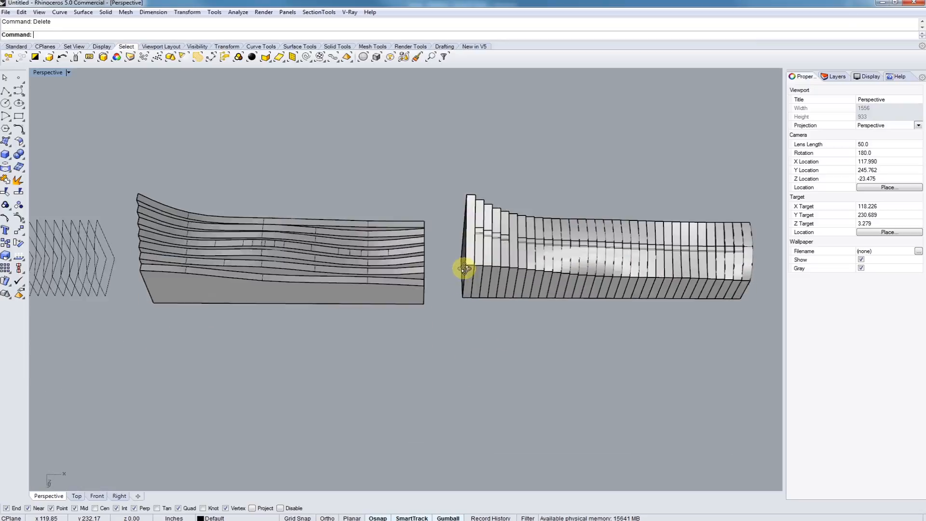
{"action": "left_click_drag", "start_coordinate": [463, 268], "coordinate": [348, 328]}
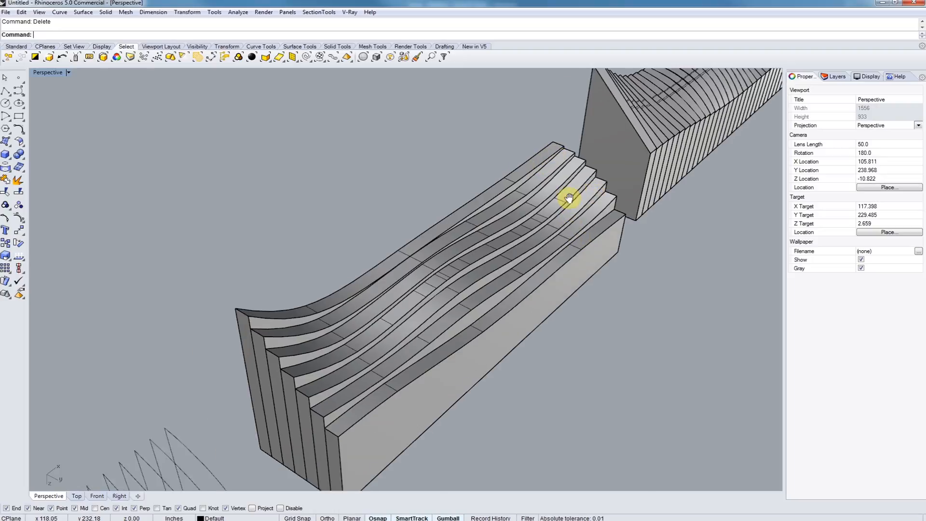
{"action": "left_click_drag", "start_coordinate": [570, 199], "coordinate": [445, 255]}
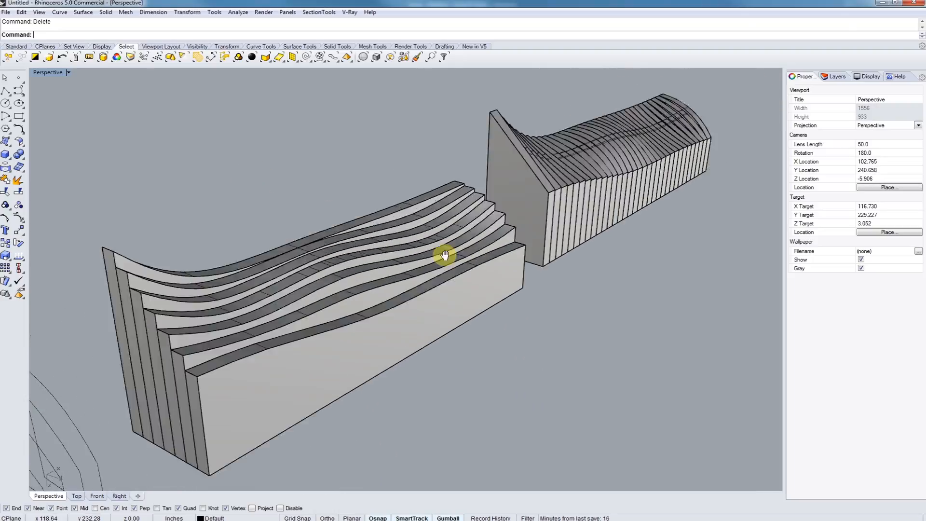
{"action": "left_click_drag", "start_coordinate": [443, 255], "coordinate": [607, 288]}
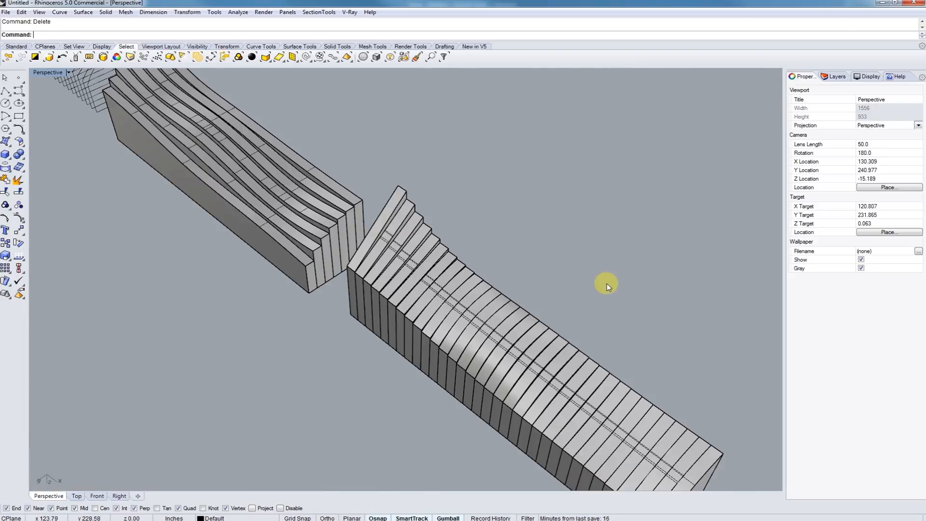
{"action": "left_click_drag", "start_coordinate": [606, 287], "coordinate": [418, 329]}
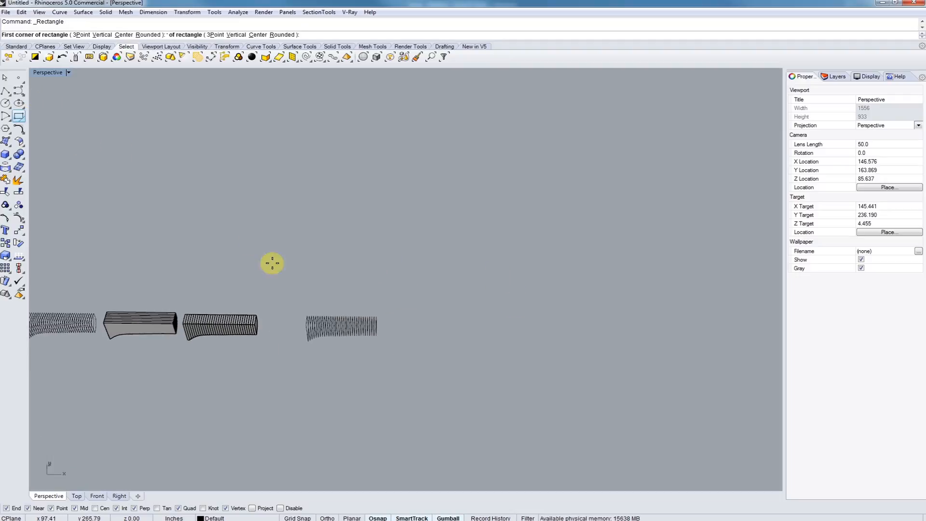
Place the sheet rectangle's first corner beside the slices and enter its dimensions.
{"action": "left_click", "coordinate": [396, 307]}
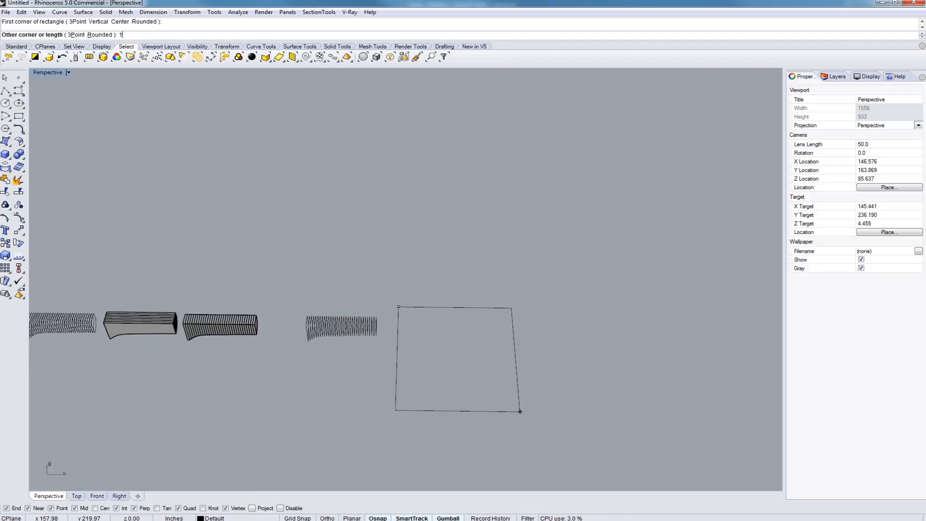
{"action": "type", "text": "8"}
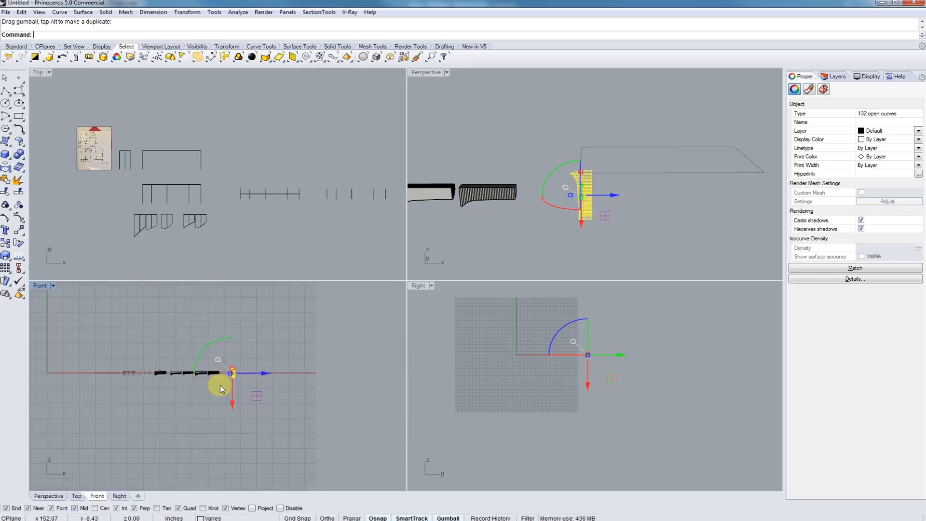
Repeatedly deselect the bottom contours and slide the remaining stack along and down the sheet.
{"action": "left_click_drag", "start_coordinate": [230, 373], "coordinate": [255, 393]}
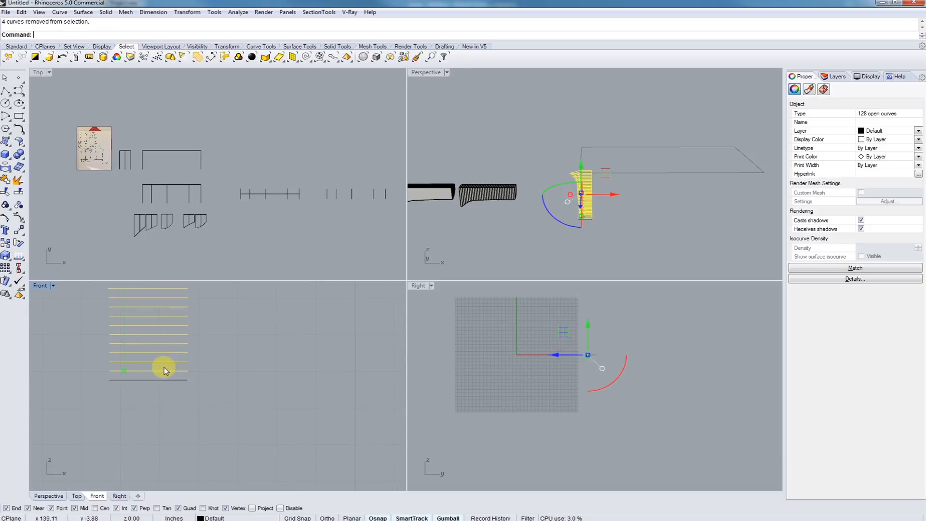
{"action": "left_click_drag", "start_coordinate": [164, 371], "coordinate": [248, 373]}
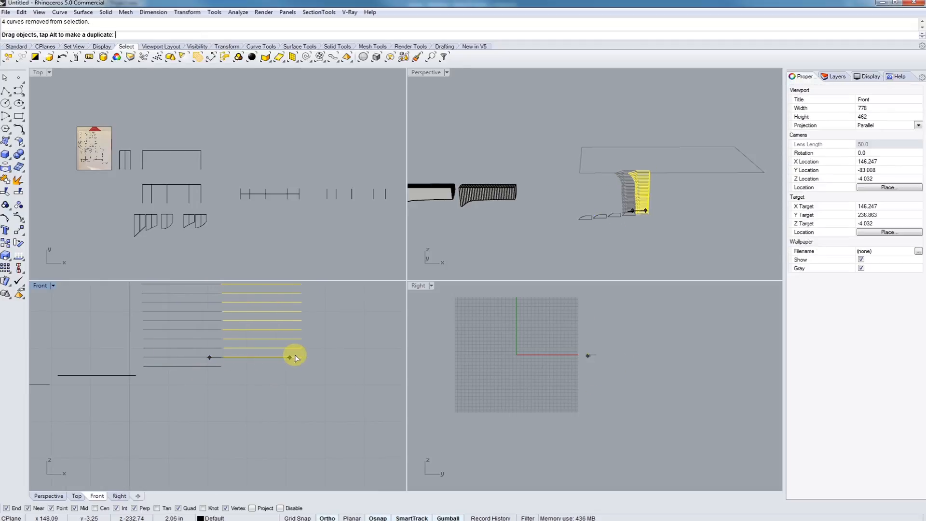
{"action": "left_click_drag", "start_coordinate": [295, 357], "coordinate": [281, 360]}
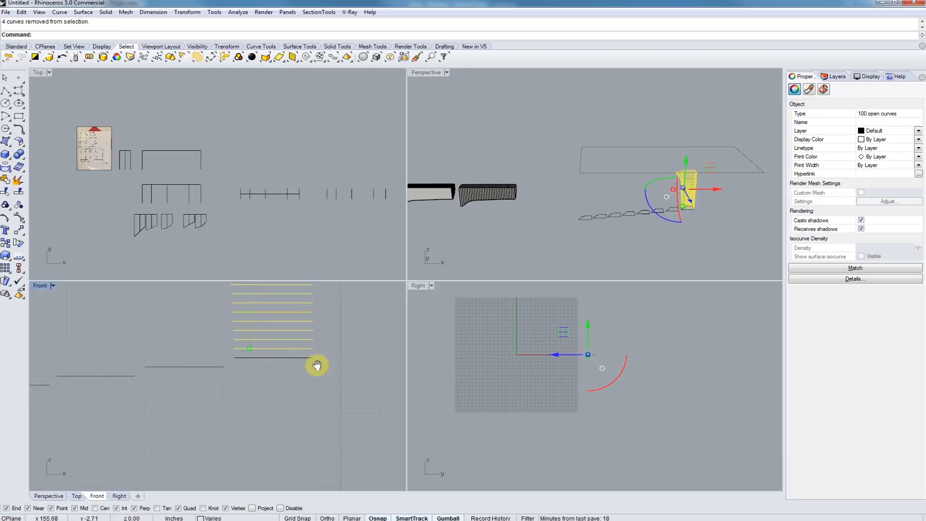
{"action": "left_click_drag", "start_coordinate": [317, 364], "coordinate": [269, 352]}
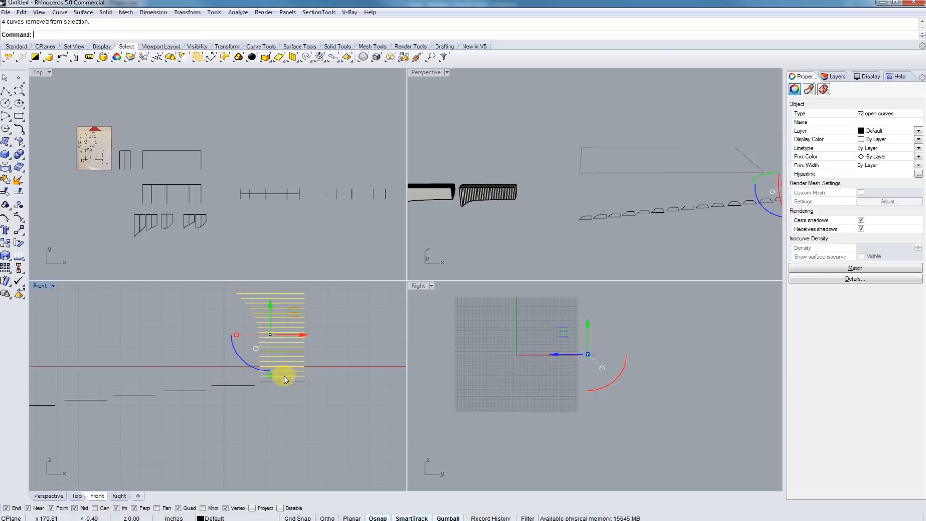
{"action": "left_click_drag", "start_coordinate": [283, 378], "coordinate": [301, 379]}
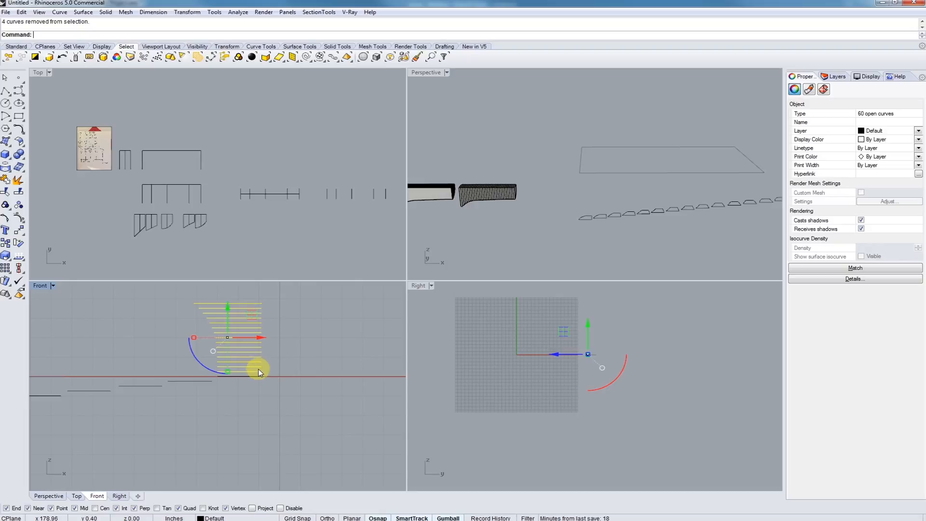
{"action": "left_click_drag", "start_coordinate": [260, 372], "coordinate": [255, 374]}
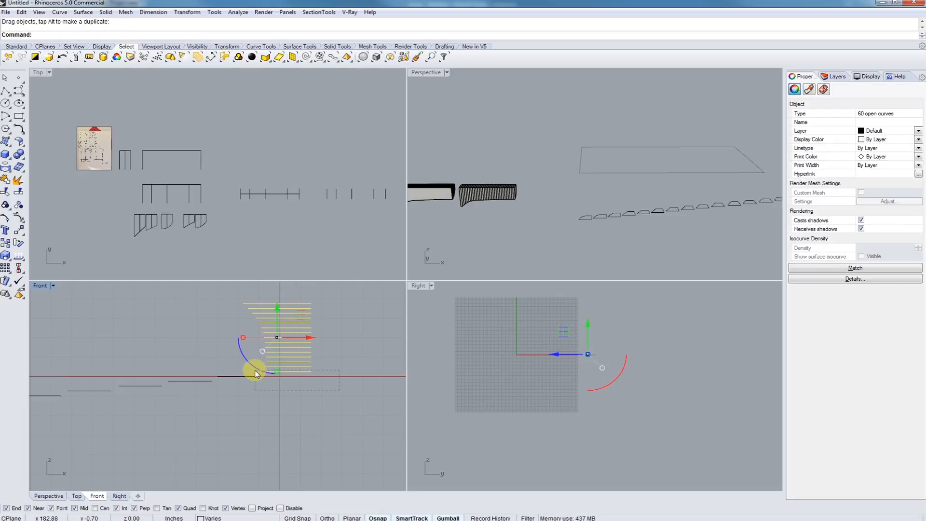
{"action": "left_click_drag", "start_coordinate": [256, 371], "coordinate": [256, 366]}
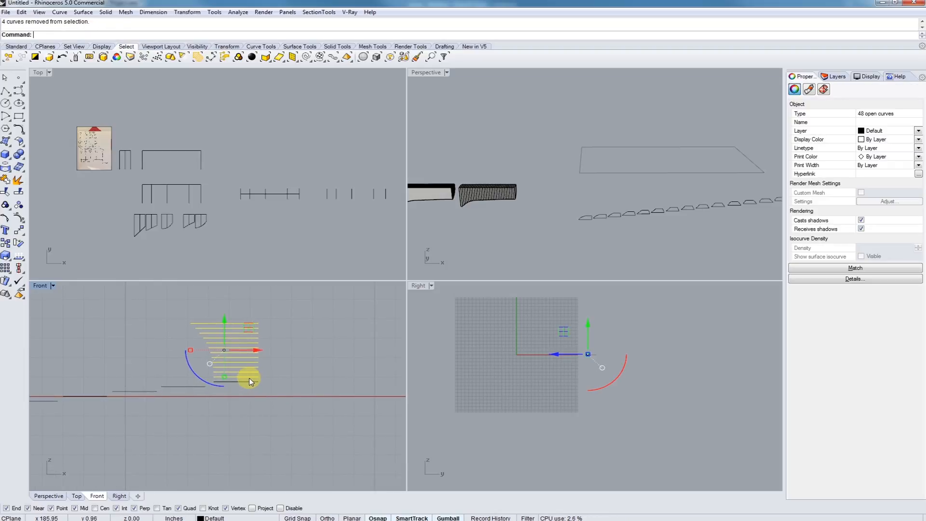
{"action": "left_click_drag", "start_coordinate": [250, 379], "coordinate": [319, 395]}
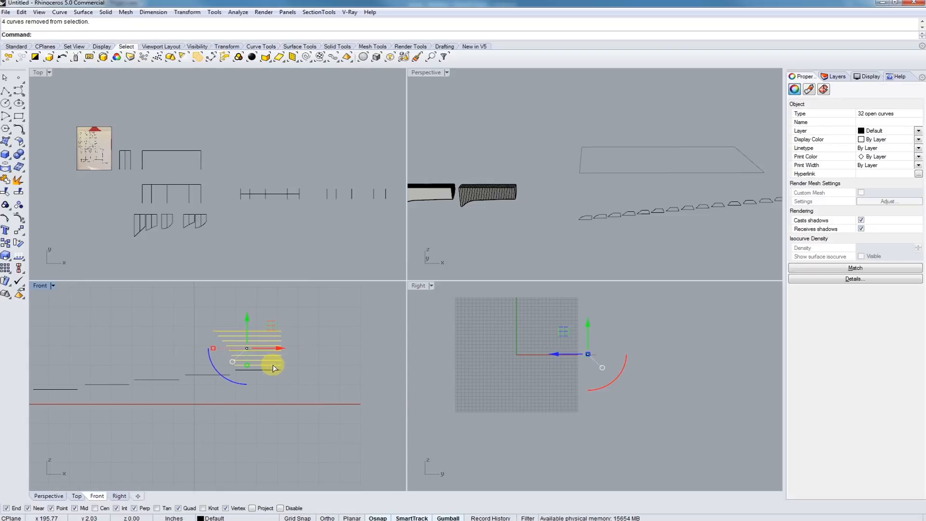
{"action": "left_click_drag", "start_coordinate": [272, 363], "coordinate": [325, 369]}
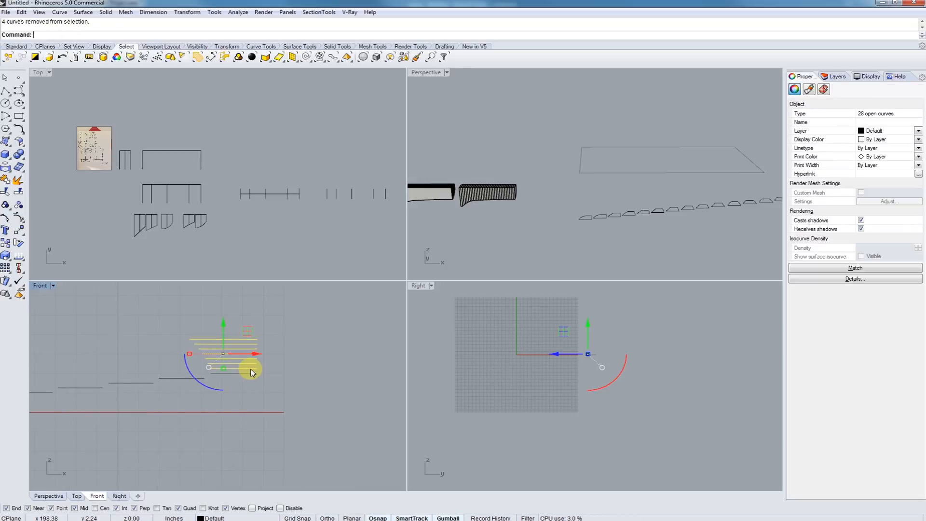
{"action": "left_click_drag", "start_coordinate": [223, 354], "coordinate": [278, 353]}
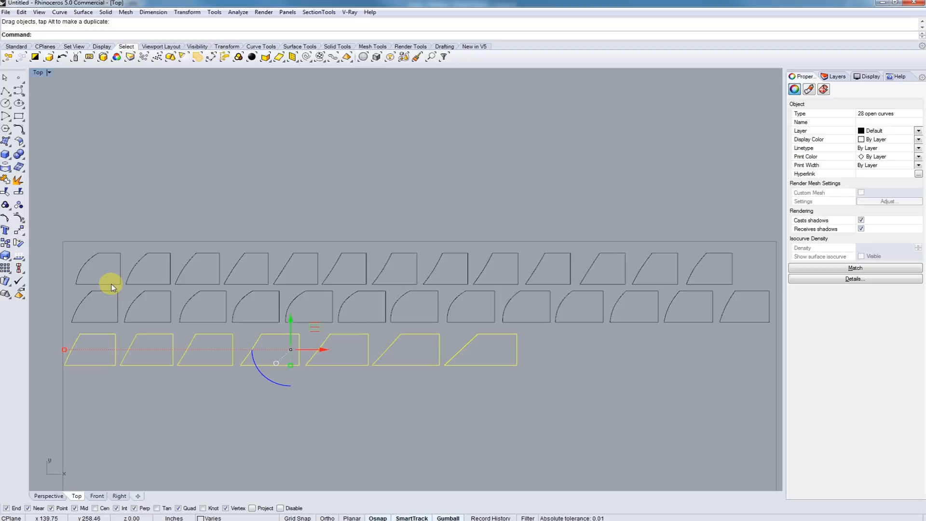
{"action": "mouse_move", "coordinate": [140, 285]}
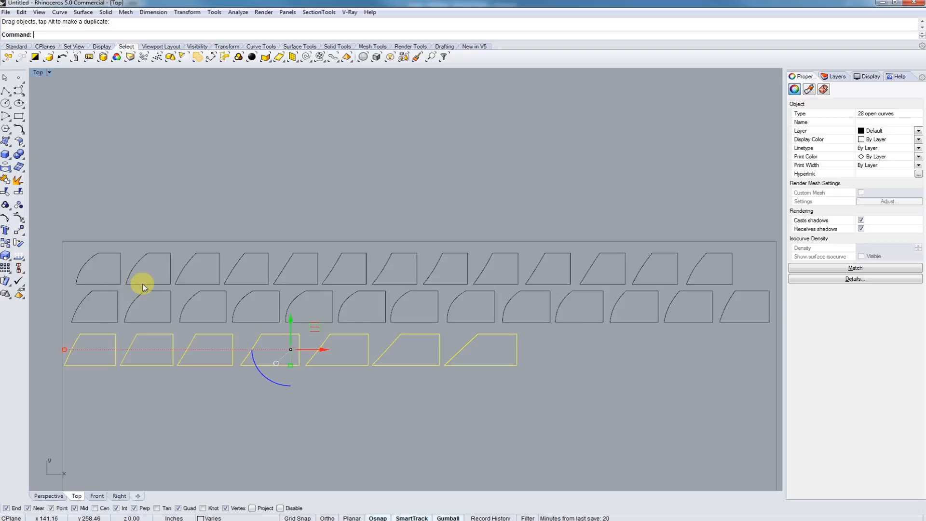
{"action": "mouse_move", "coordinate": [169, 277]}
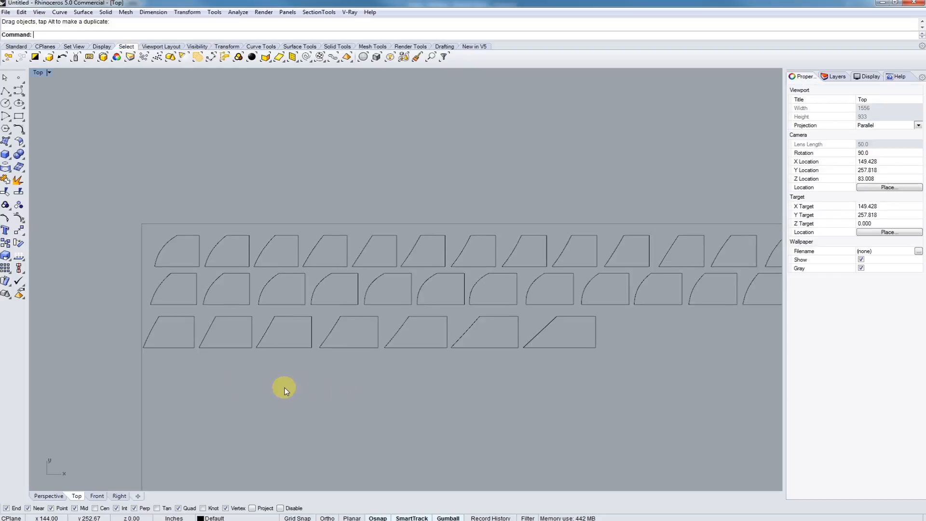
Deselect the arranged contour profiles by clicking empty space.
{"action": "left_click", "coordinate": [285, 390]}
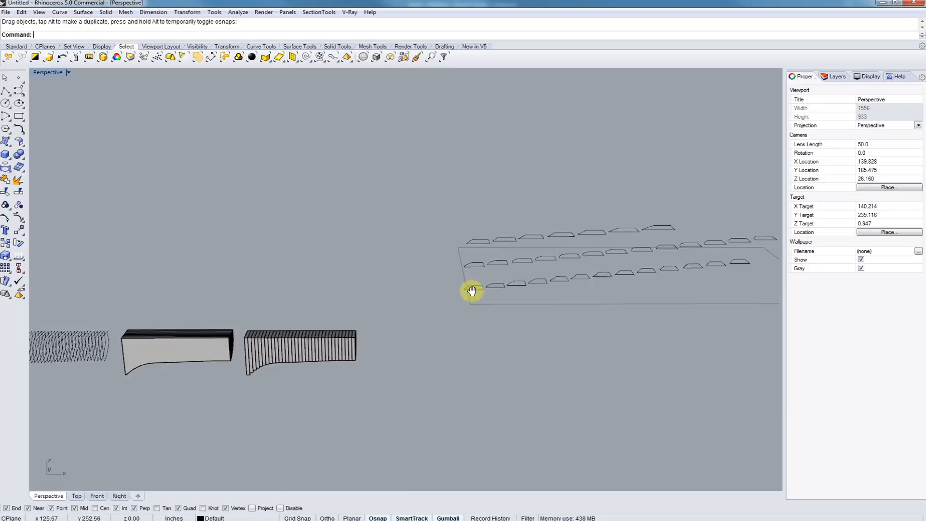
{"action": "left_click_drag", "start_coordinate": [473, 290], "coordinate": [516, 372]}
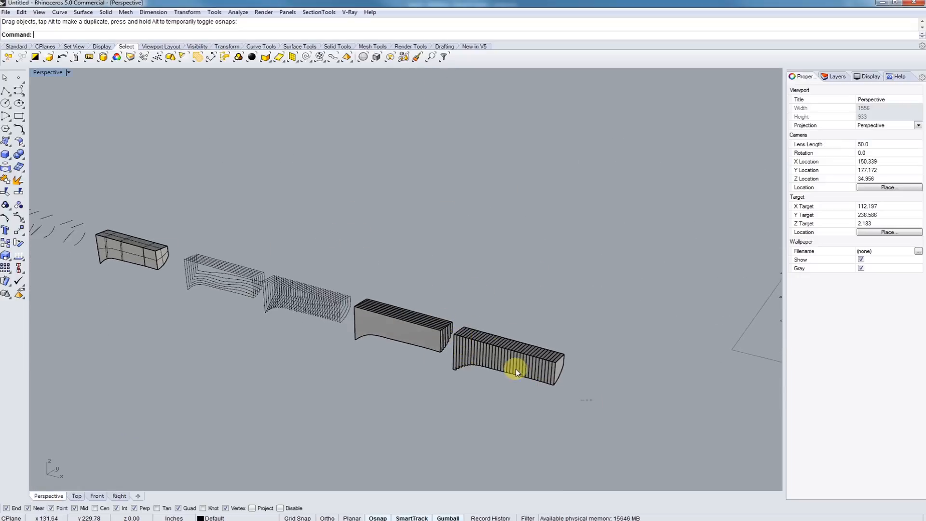
{"action": "left_click", "coordinate": [516, 371]}
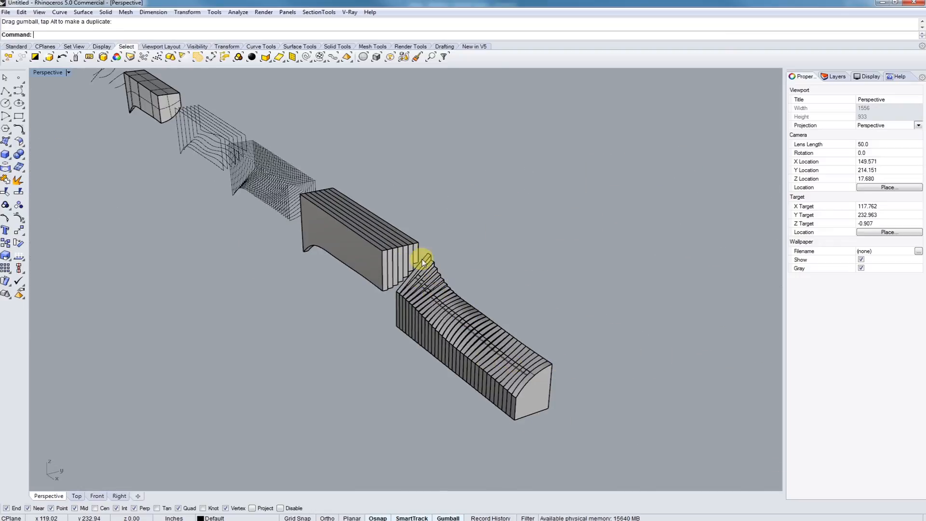
{"action": "left_click_drag", "start_coordinate": [423, 260], "coordinate": [350, 324]}
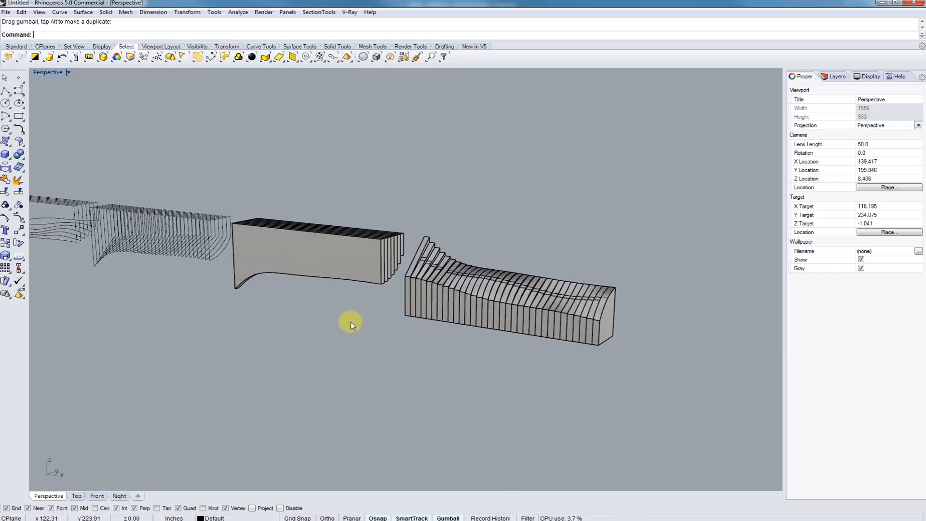